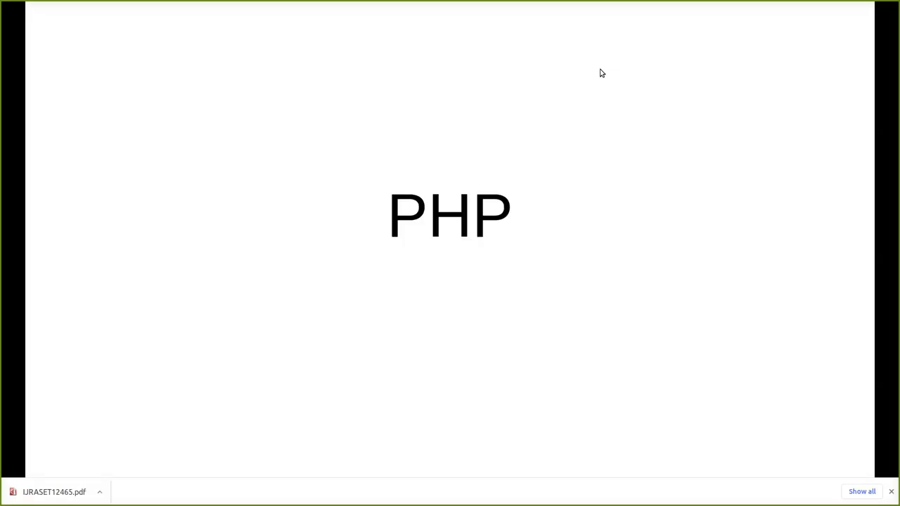
mouse_move(581, 201)
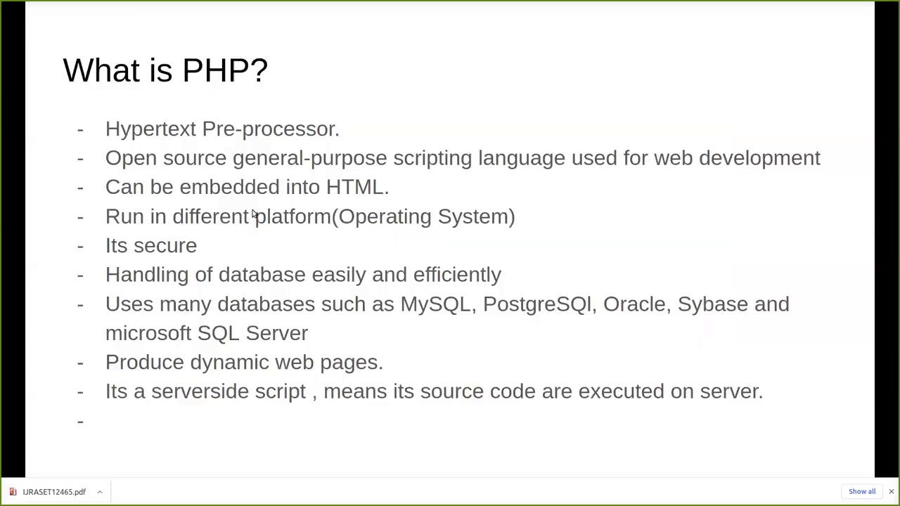
mouse_move(363, 197)
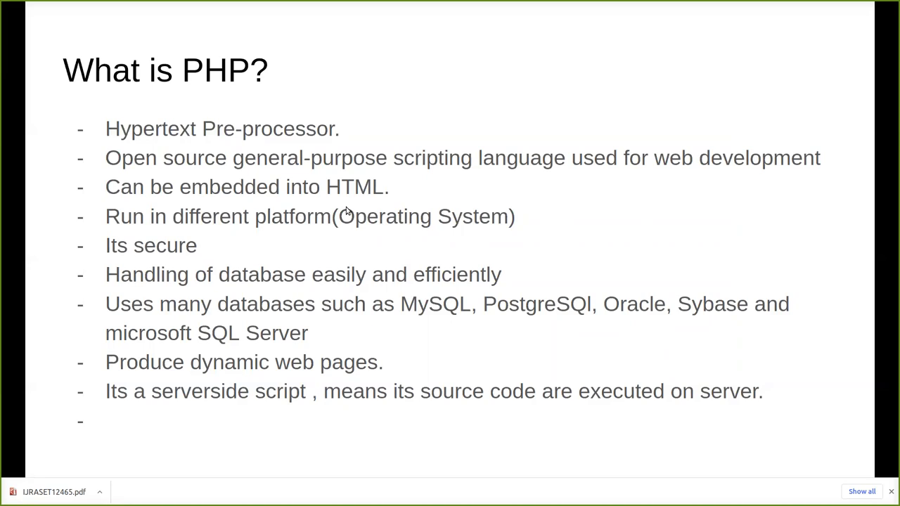
mouse_move(177, 118)
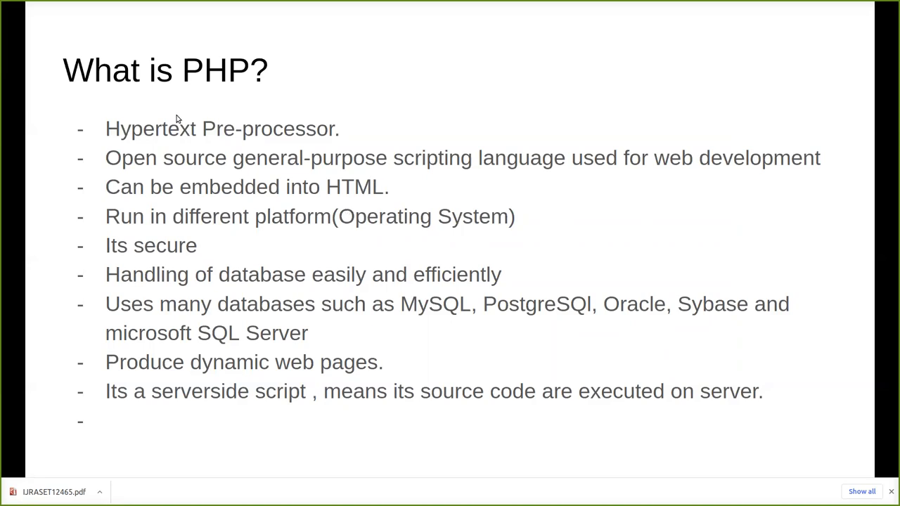
mouse_move(339, 239)
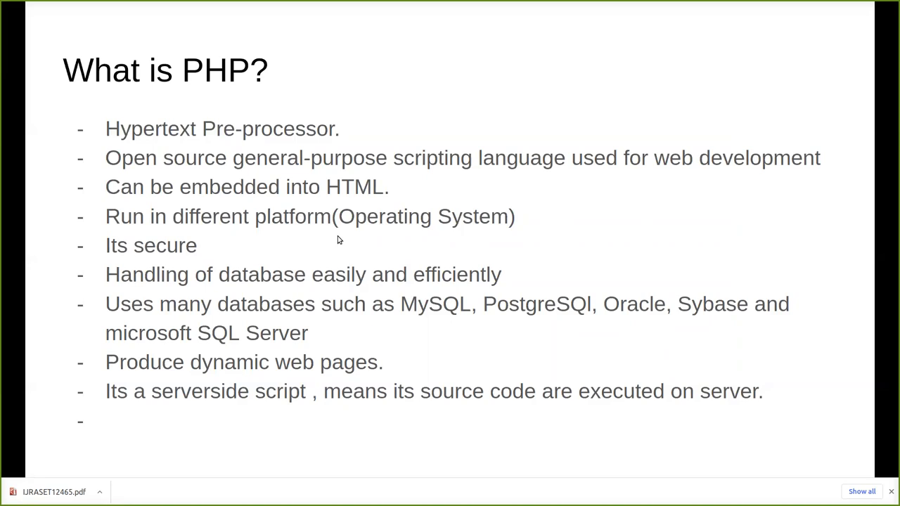
mouse_move(559, 238)
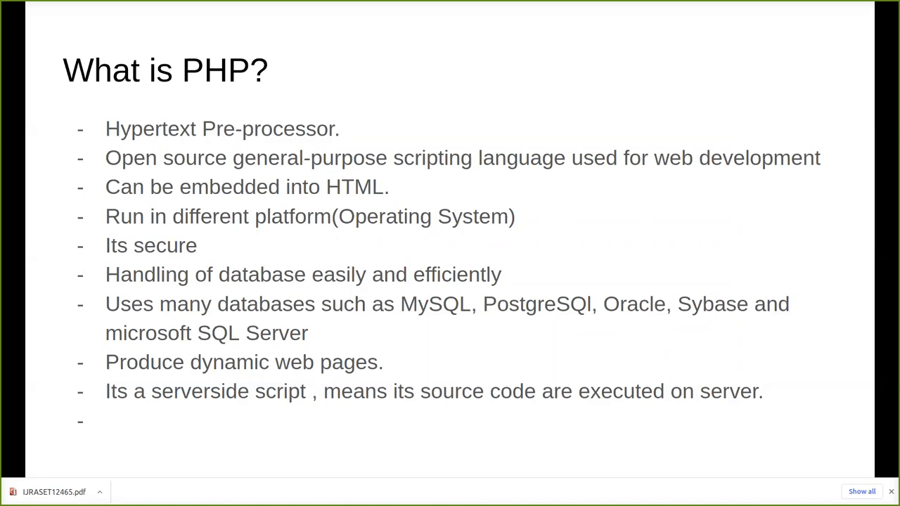
mouse_move(443, 231)
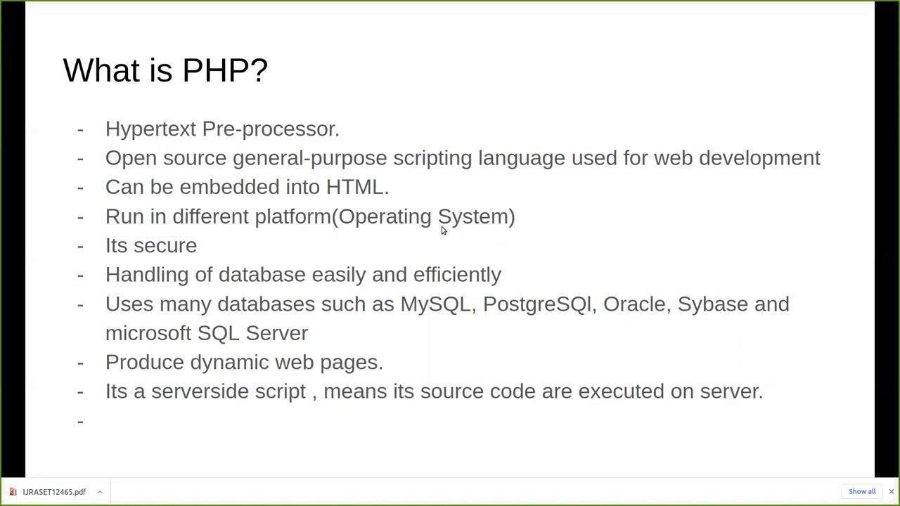
mouse_move(253, 257)
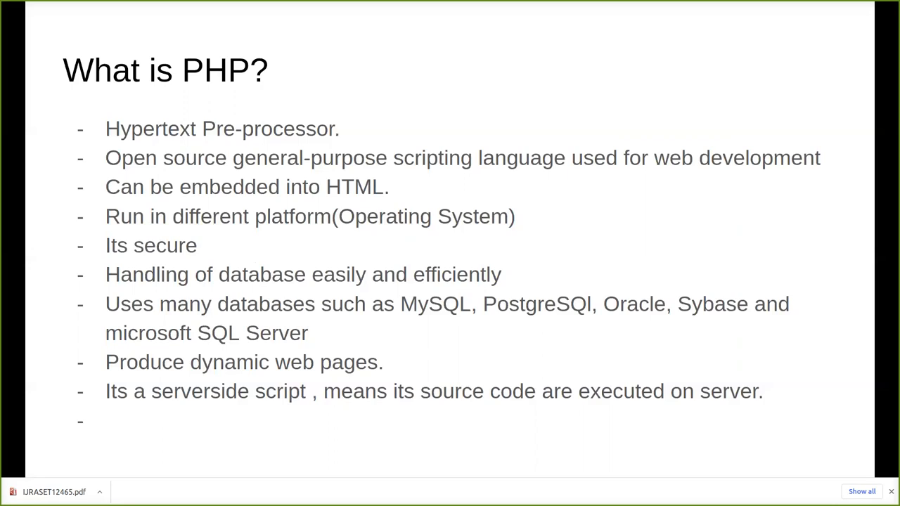
mouse_move(386, 193)
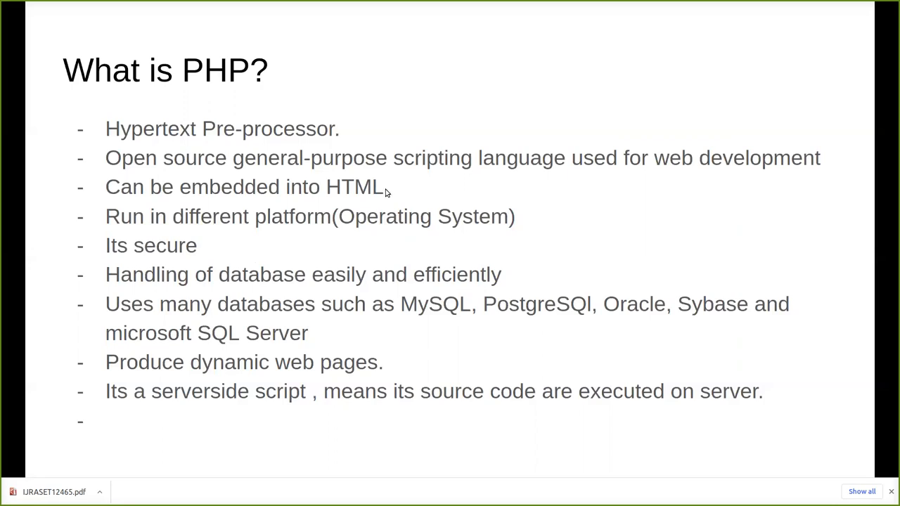
mouse_move(368, 294)
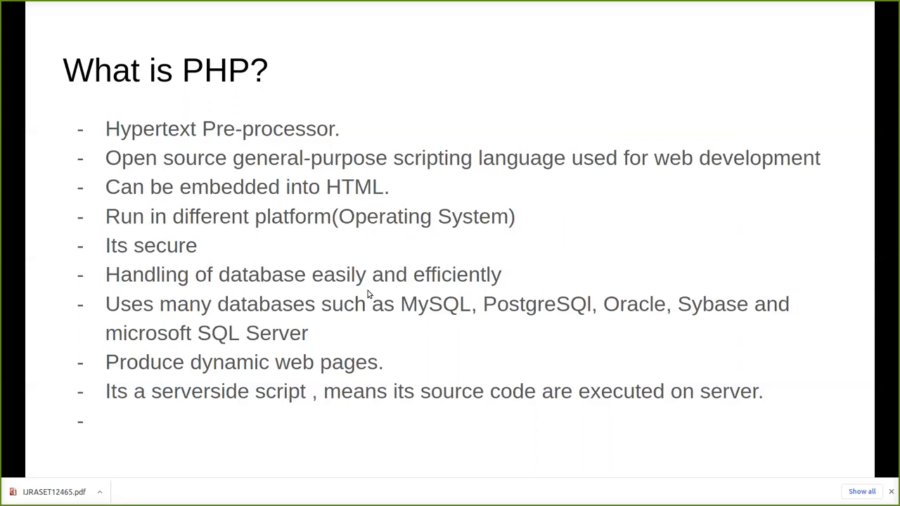
mouse_move(455, 316)
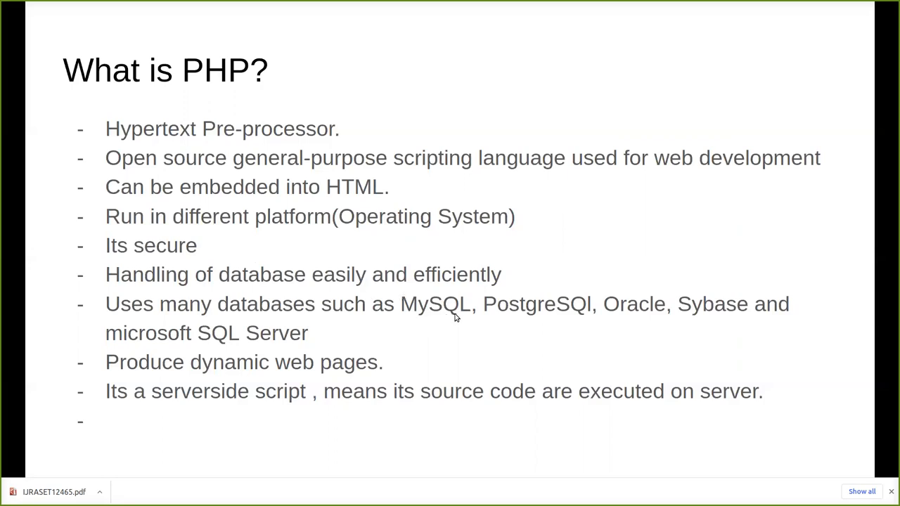
mouse_move(634, 320)
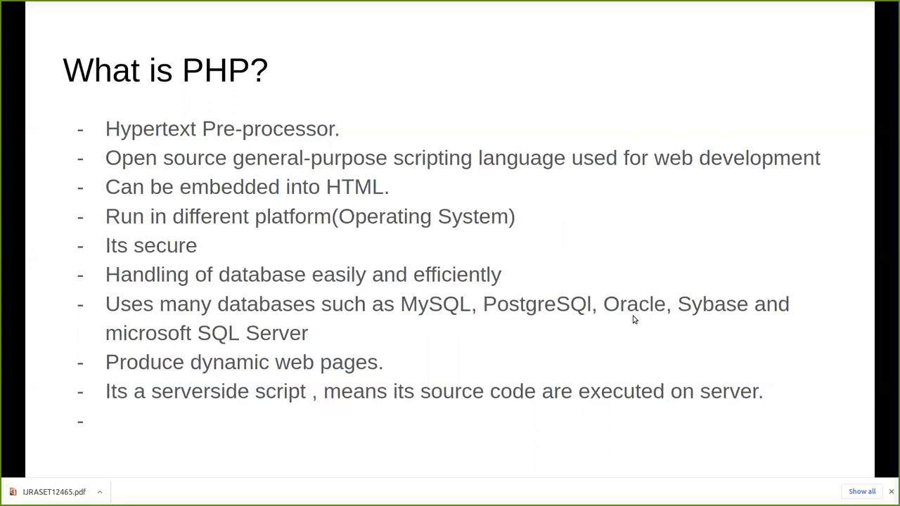
mouse_move(392, 376)
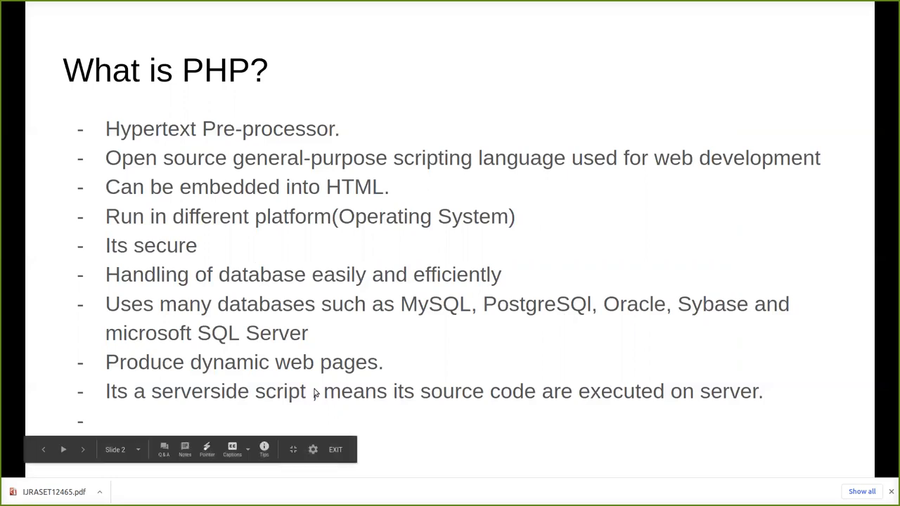
Advance the slideshow to slide 3, the server-side scripting language diagram
left_click(81, 450)
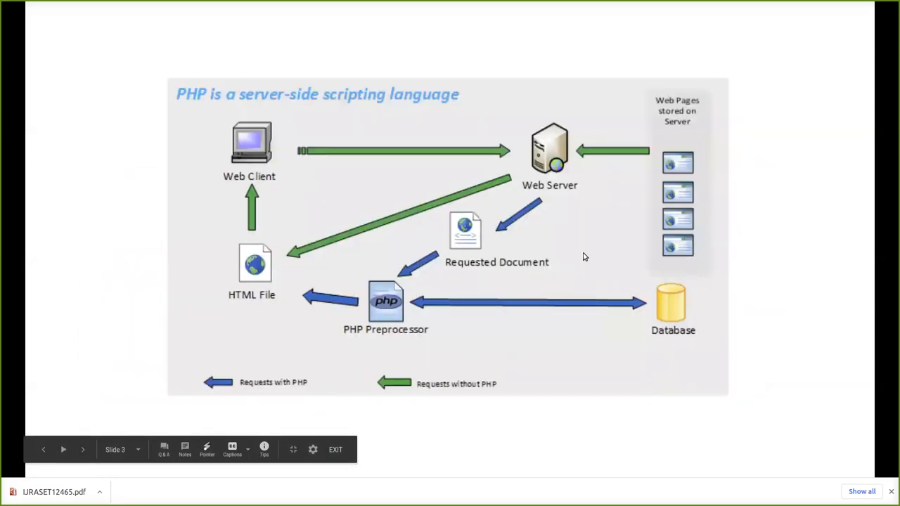
mouse_move(523, 317)
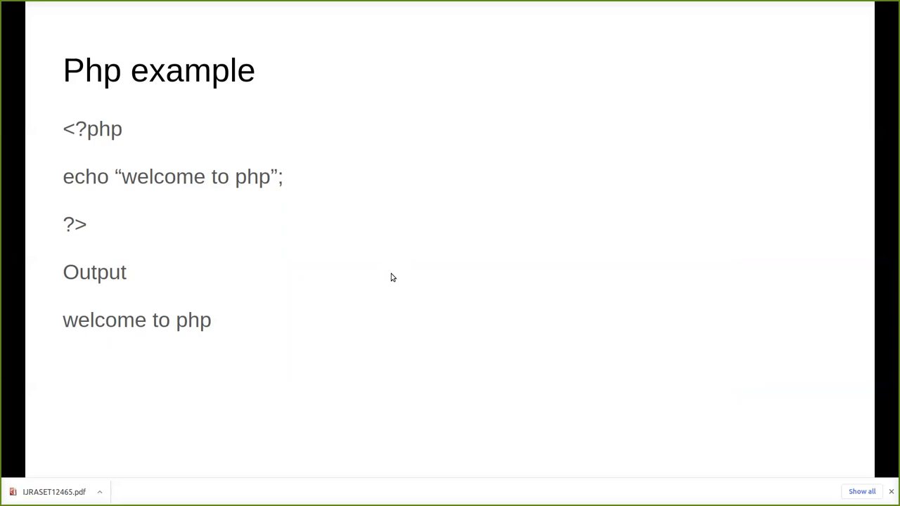
mouse_move(158, 177)
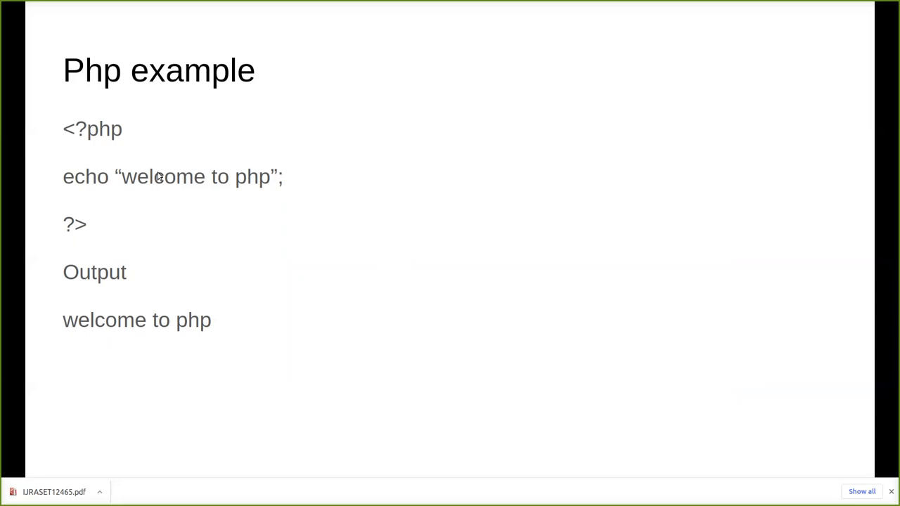
mouse_move(64, 129)
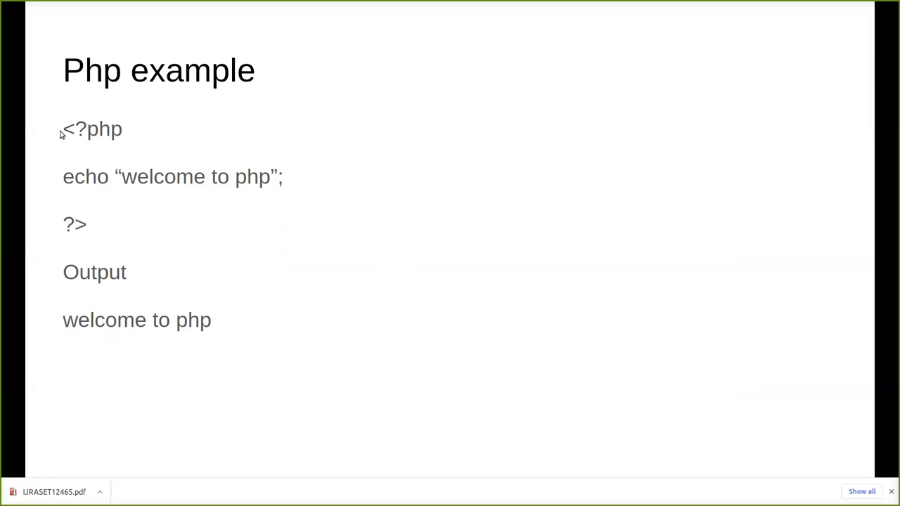
mouse_move(81, 135)
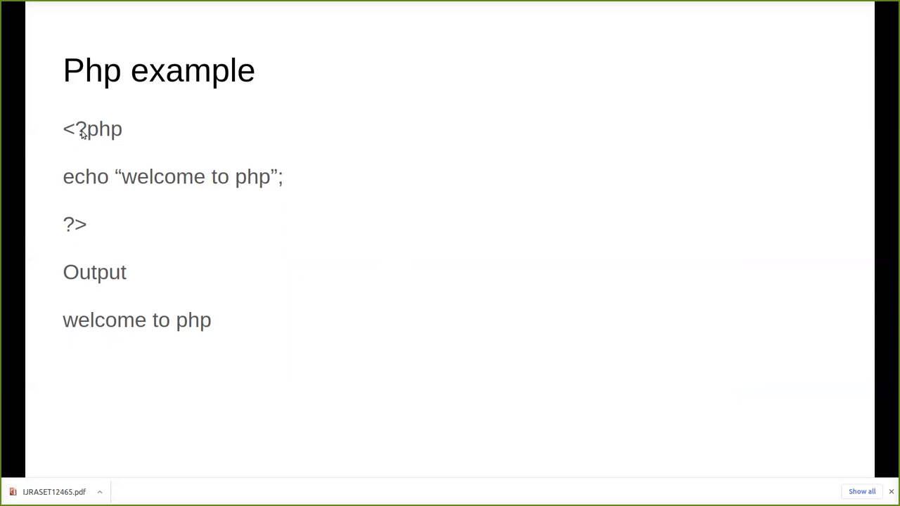
mouse_move(90, 144)
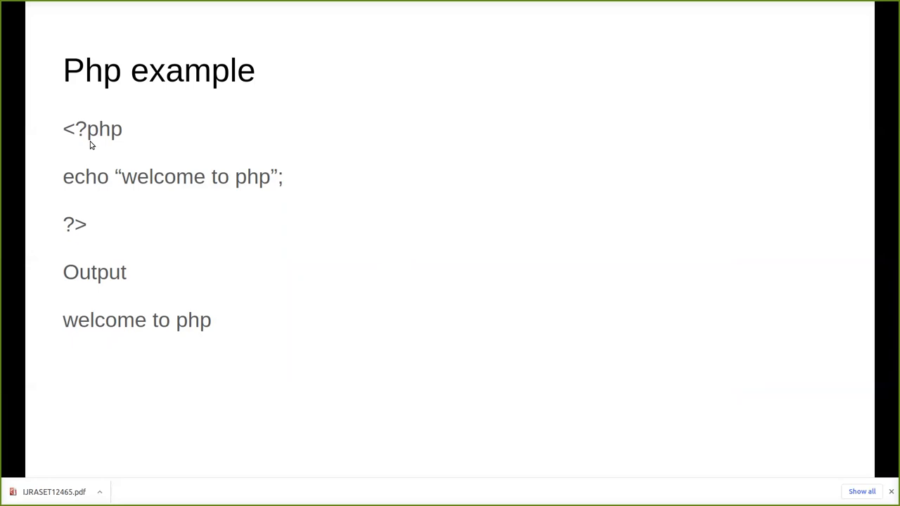
mouse_move(96, 133)
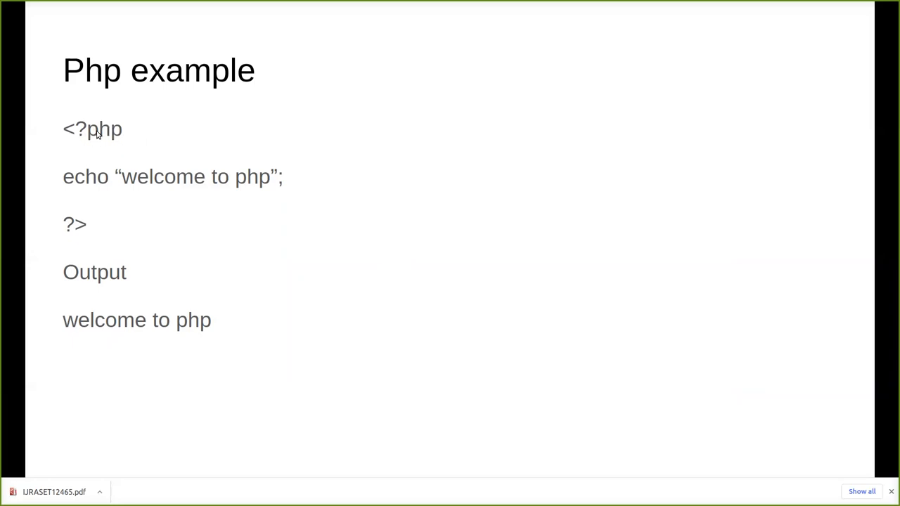
mouse_move(276, 166)
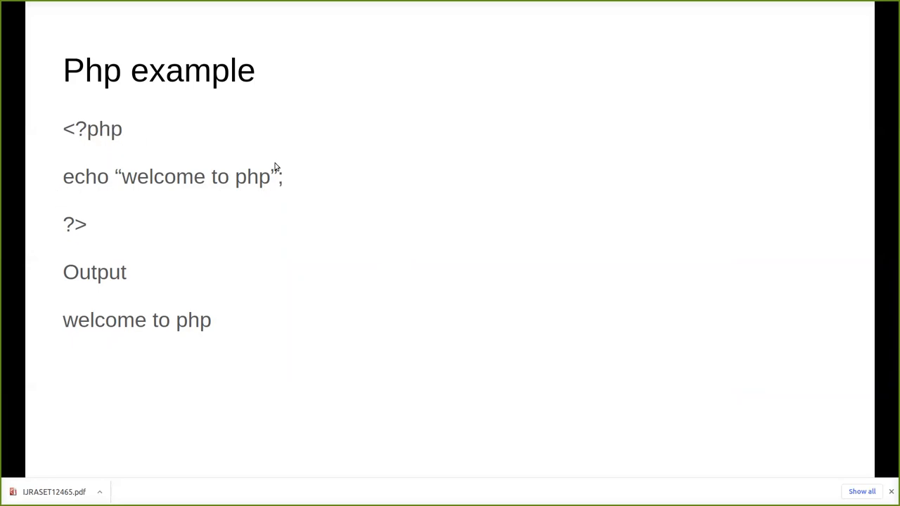
mouse_move(242, 188)
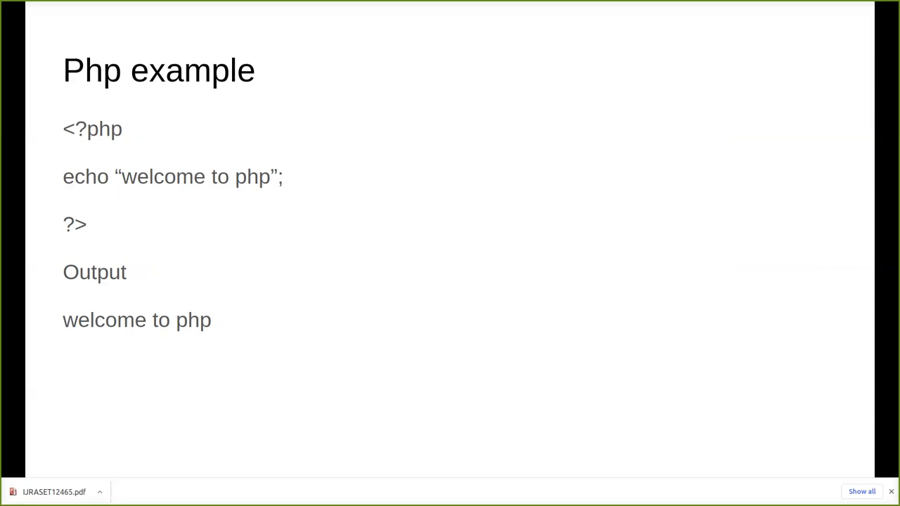
mouse_move(62, 231)
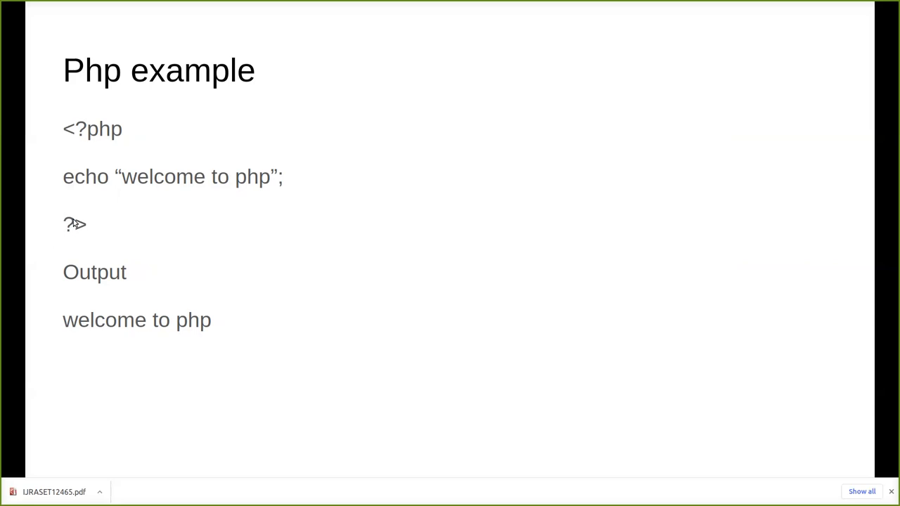
mouse_move(76, 238)
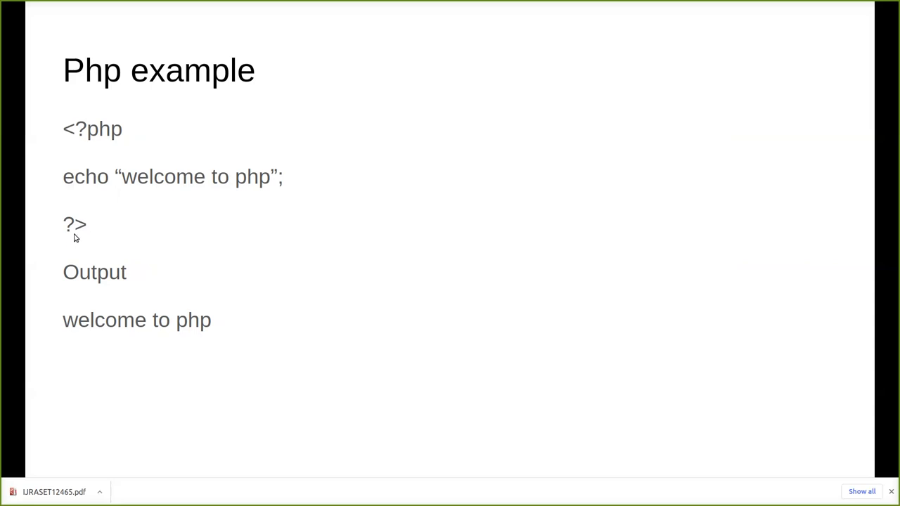
mouse_move(3, 249)
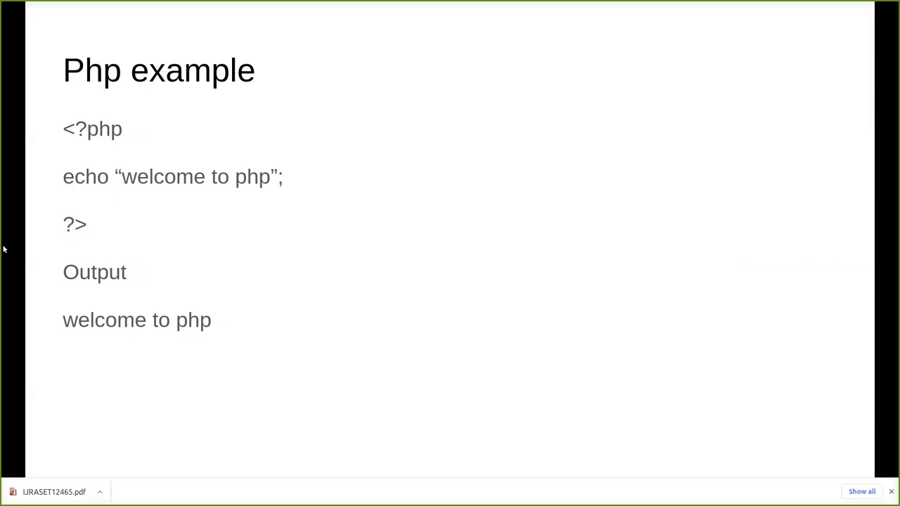
mouse_move(147, 215)
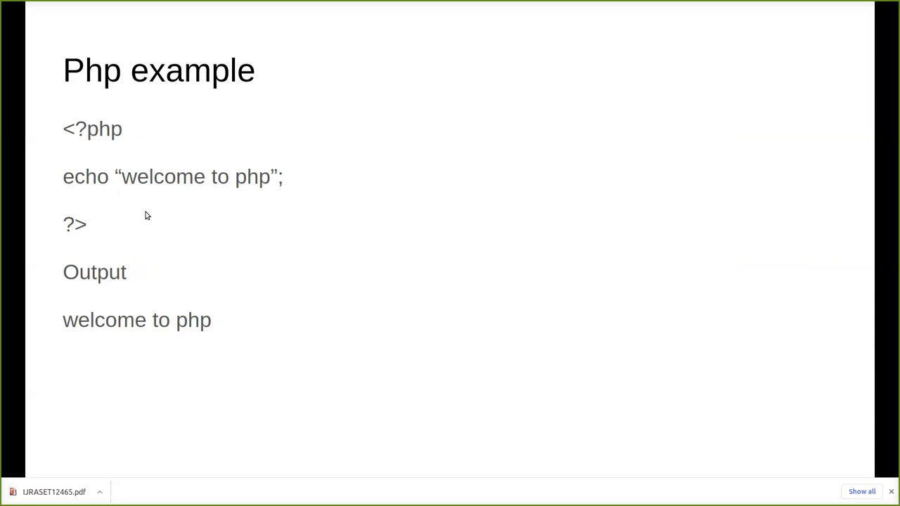
mouse_move(180, 219)
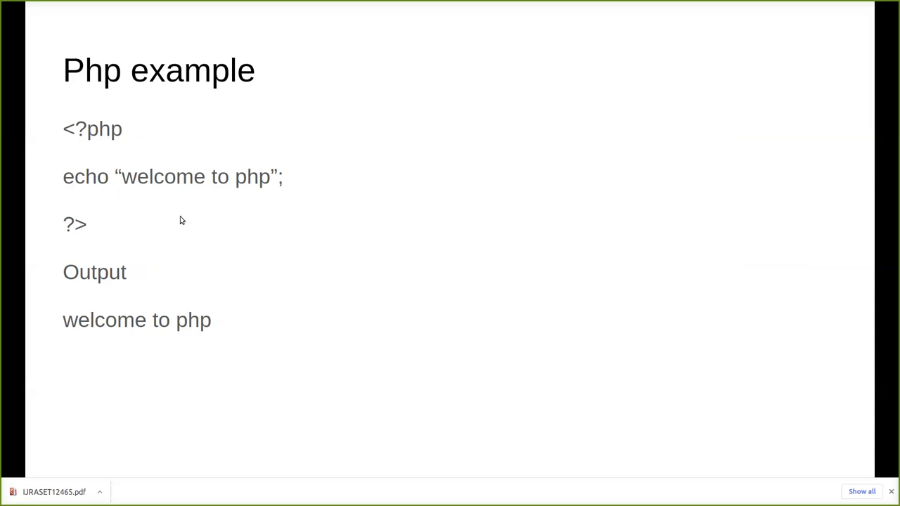
mouse_move(425, 282)
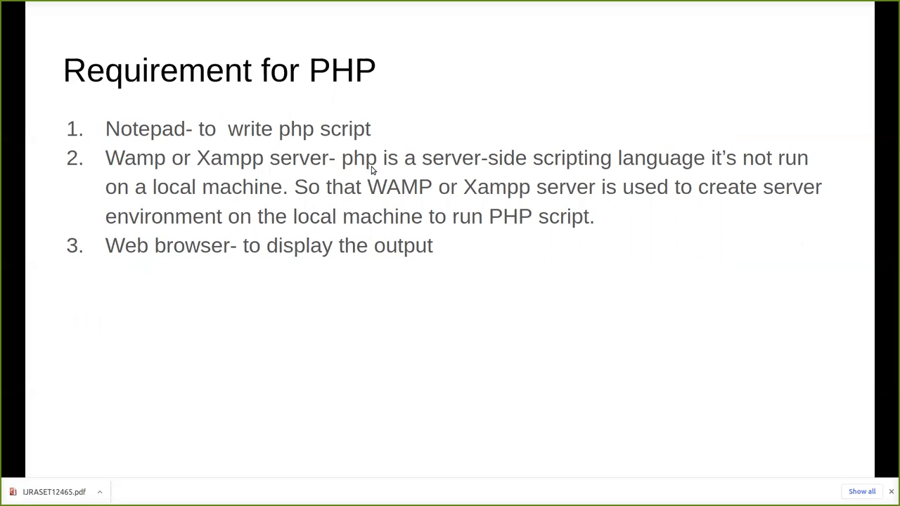
mouse_move(279, 223)
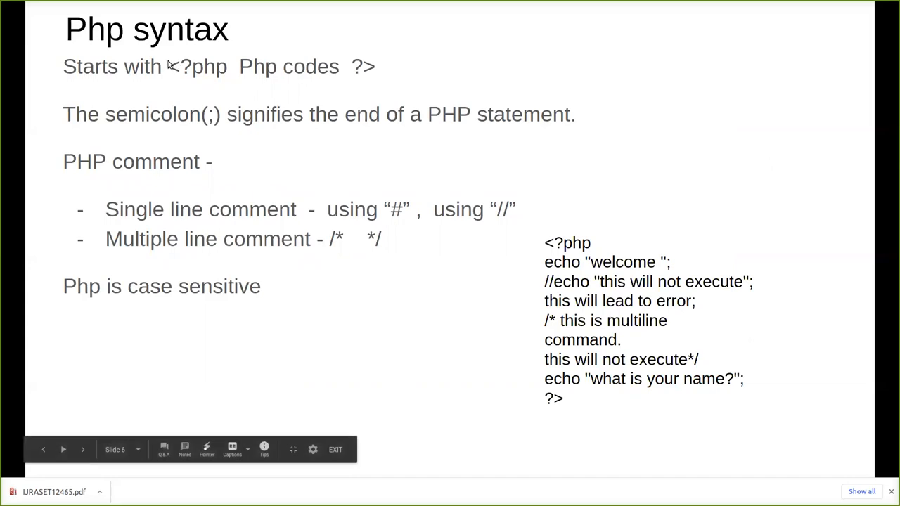
mouse_move(180, 78)
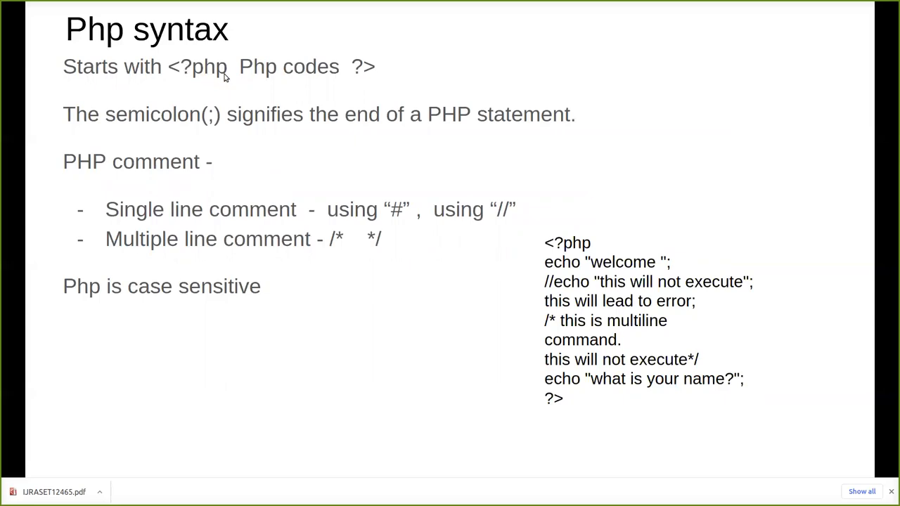
mouse_move(293, 73)
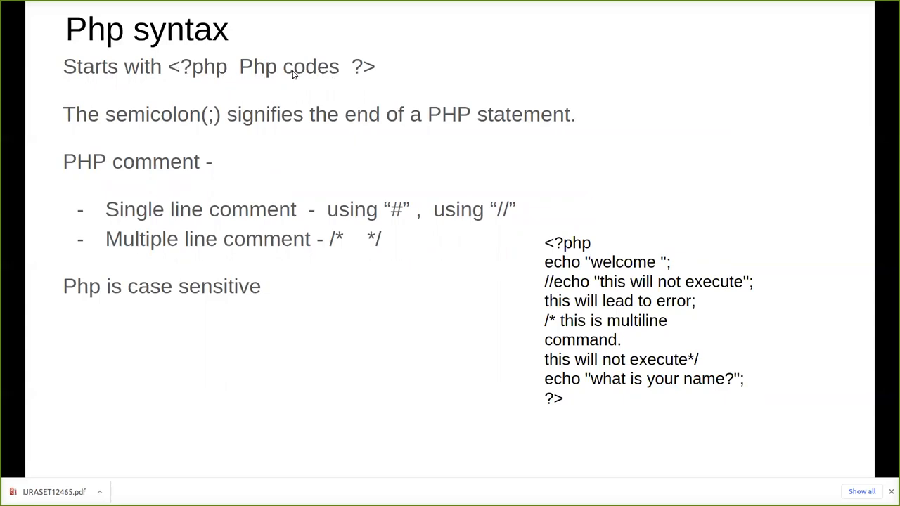
mouse_move(422, 128)
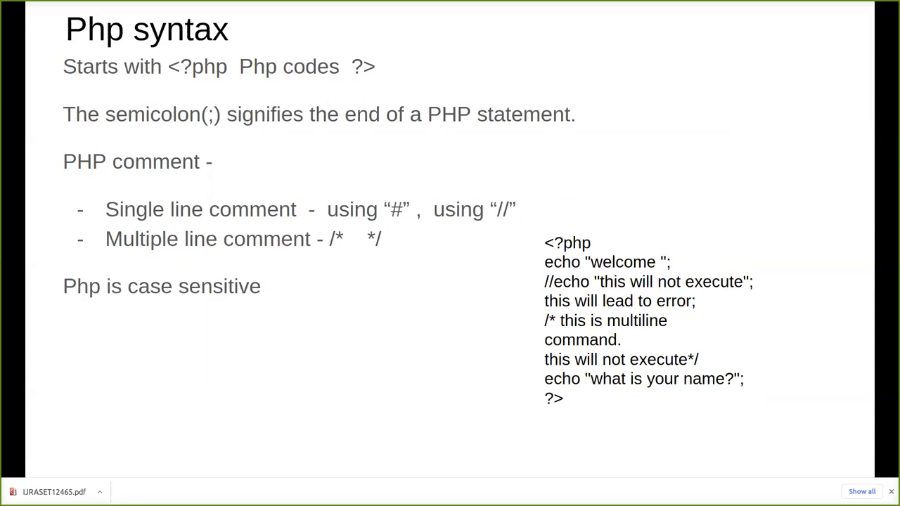
mouse_move(109, 44)
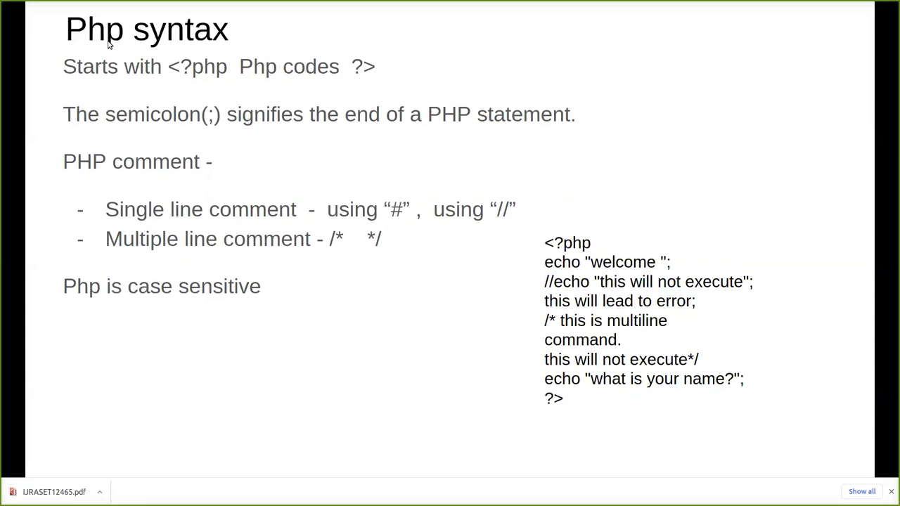
mouse_move(194, 73)
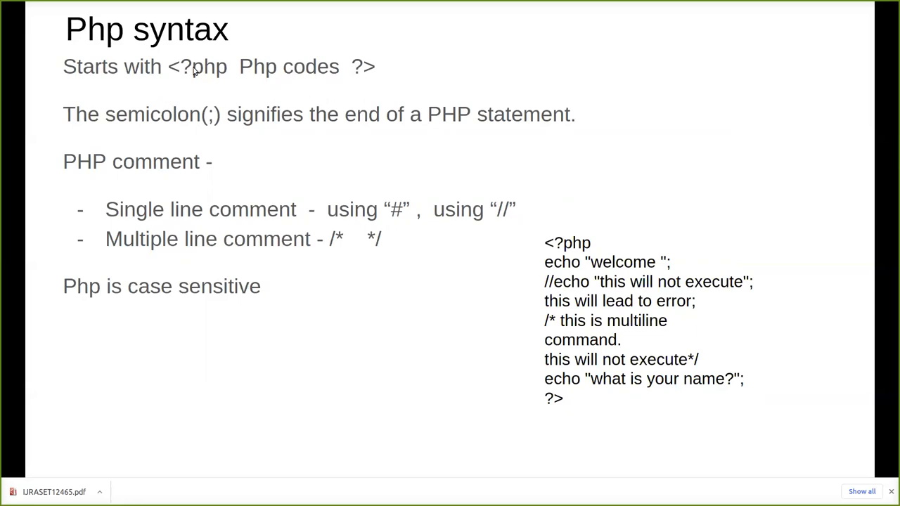
mouse_move(316, 81)
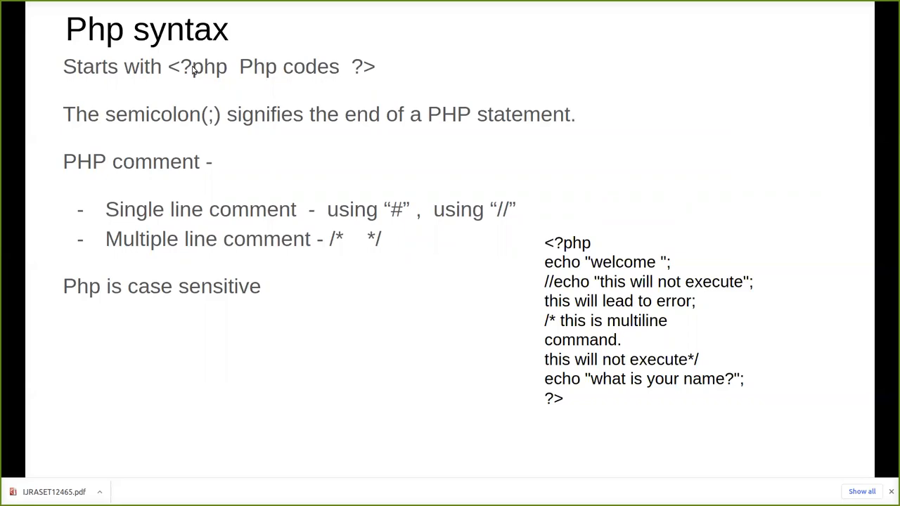
mouse_move(360, 76)
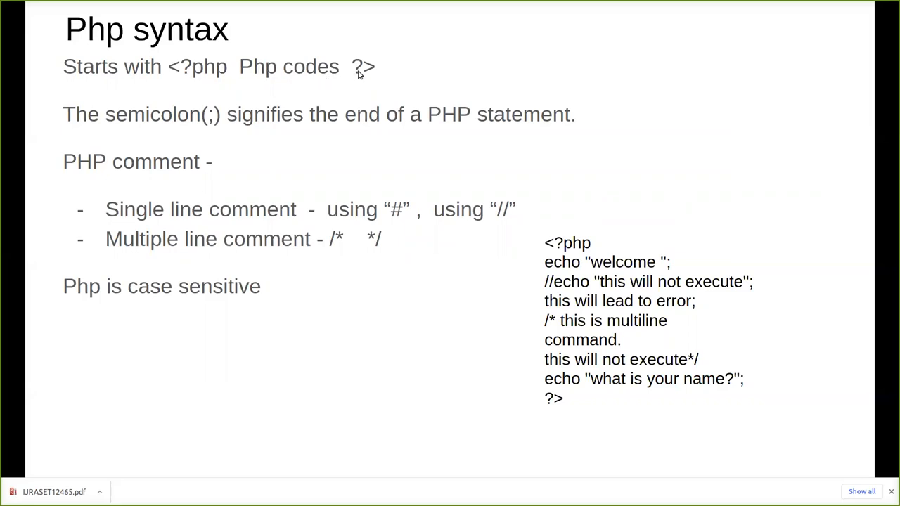
mouse_move(176, 90)
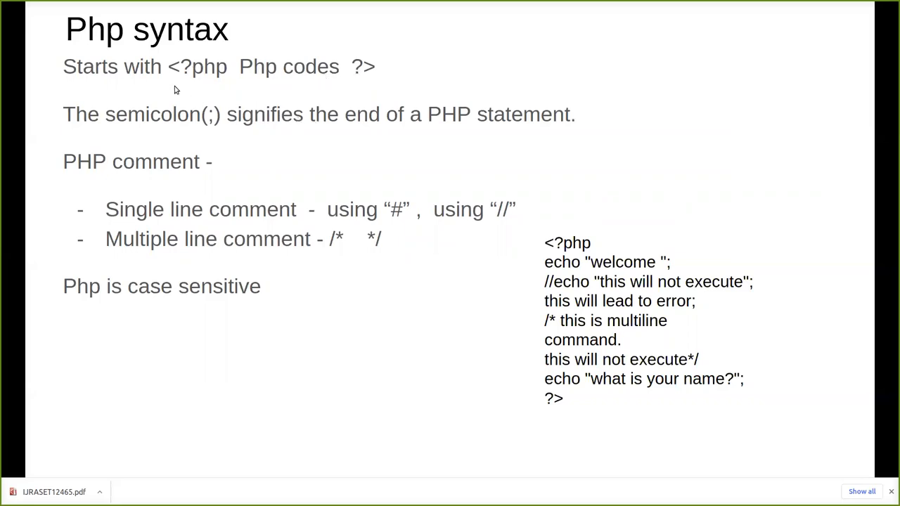
mouse_move(279, 126)
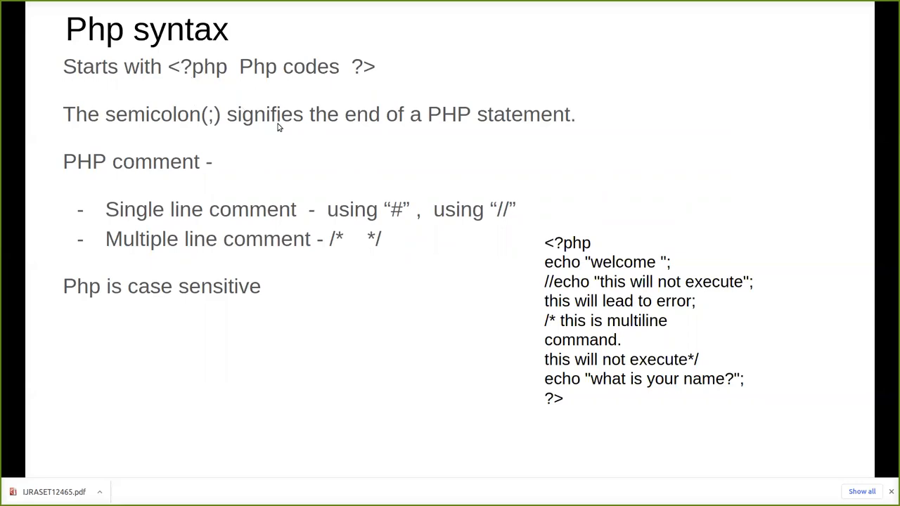
mouse_move(304, 189)
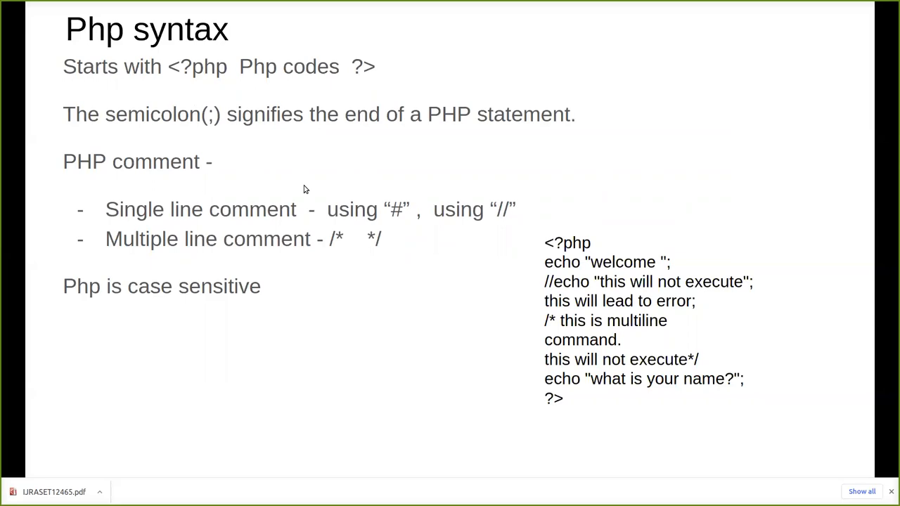
mouse_move(113, 130)
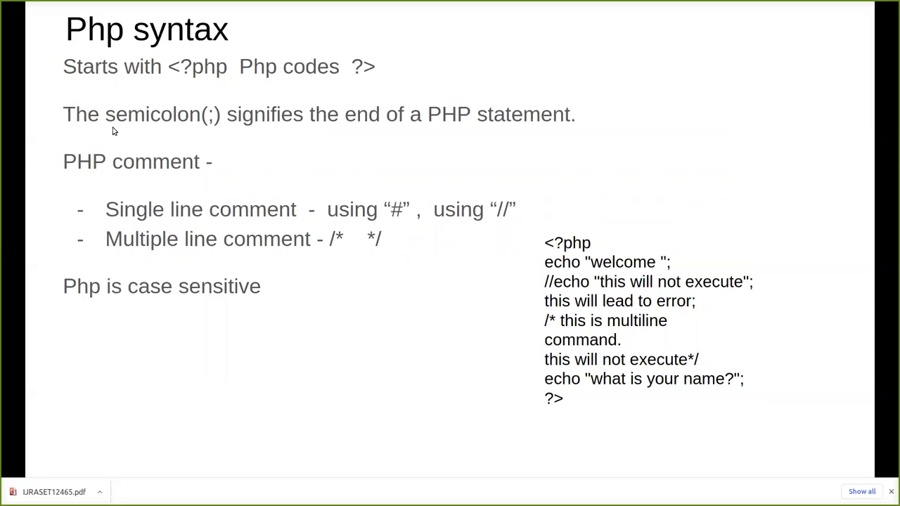
mouse_move(432, 203)
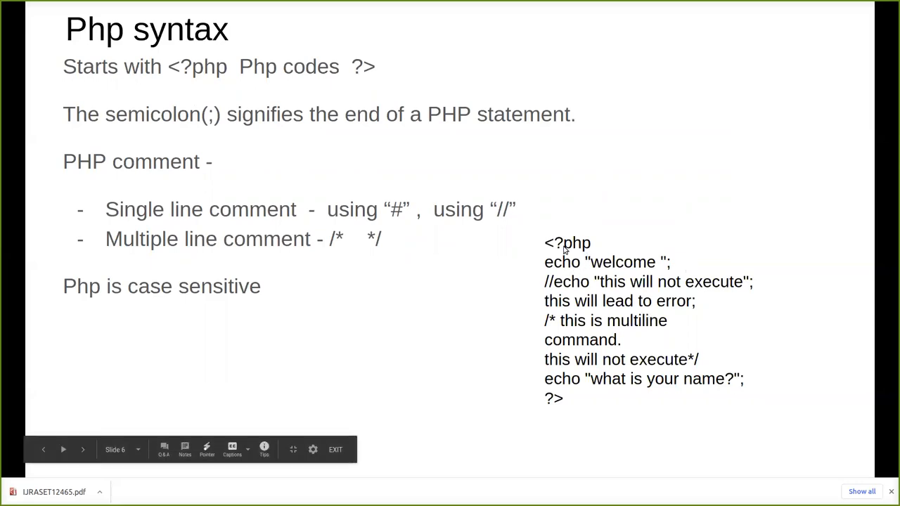
mouse_move(612, 237)
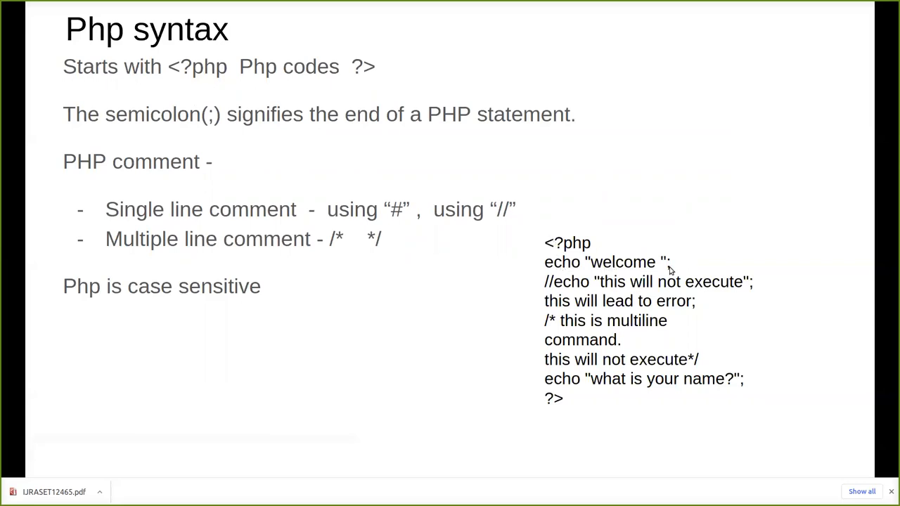
mouse_move(661, 273)
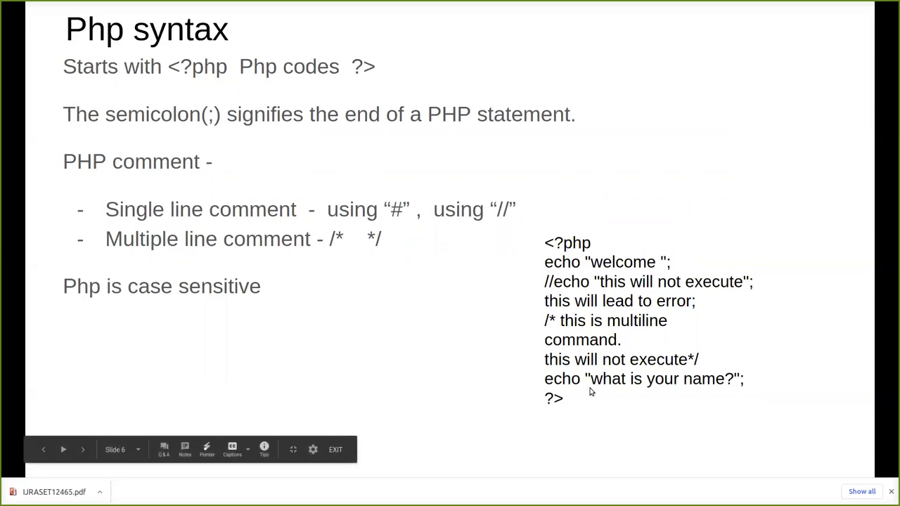
mouse_move(744, 393)
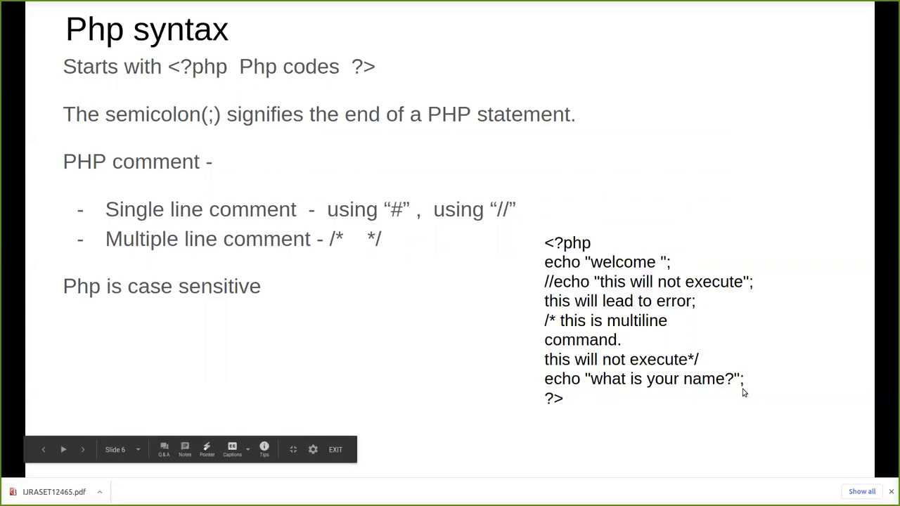
mouse_move(482, 370)
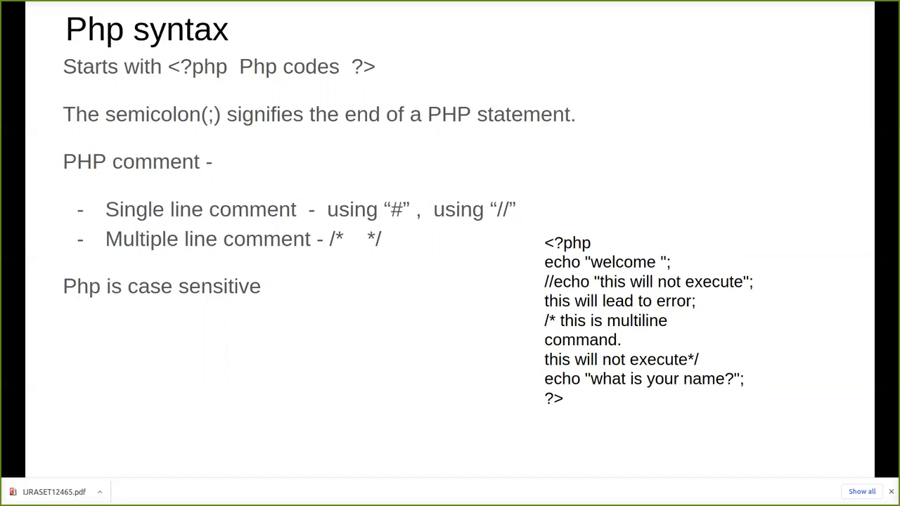
mouse_move(259, 329)
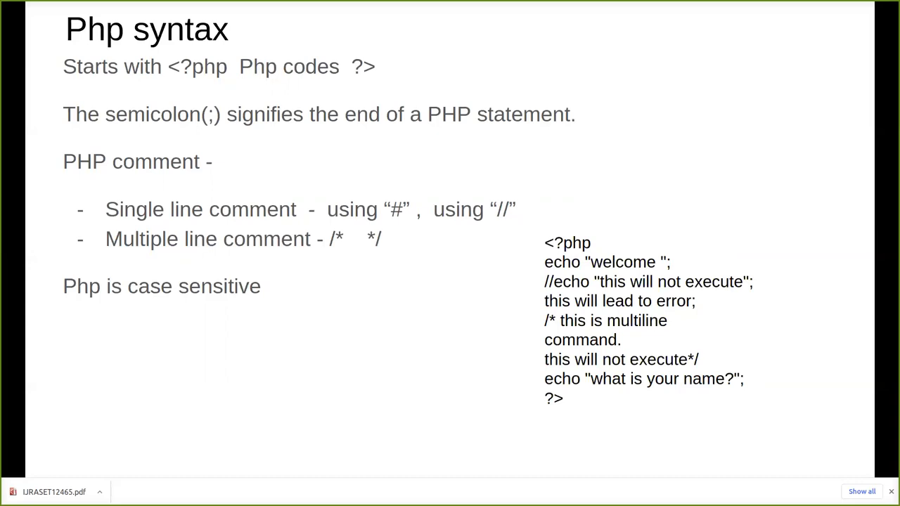
mouse_move(424, 274)
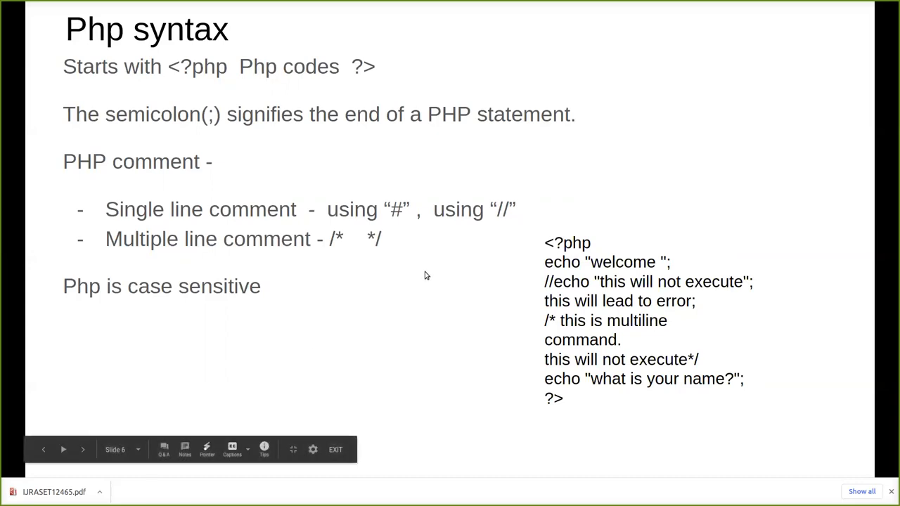
mouse_move(509, 236)
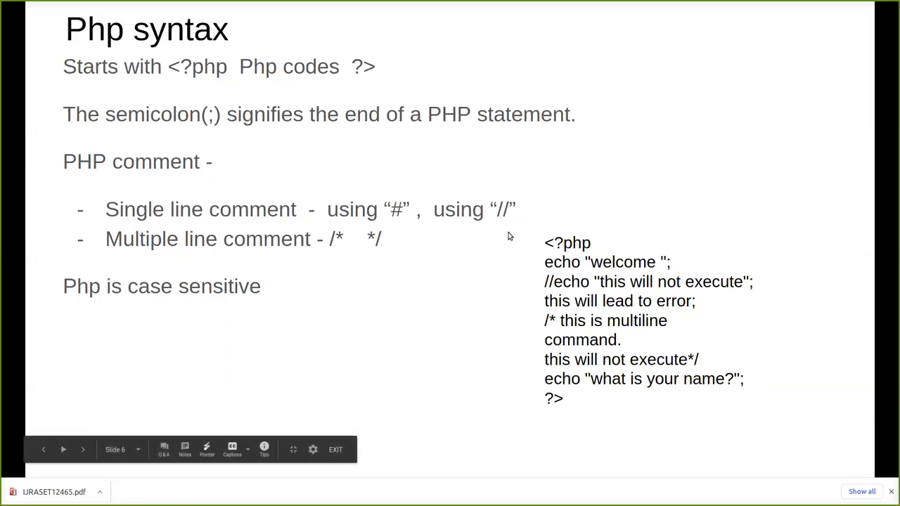
mouse_move(502, 191)
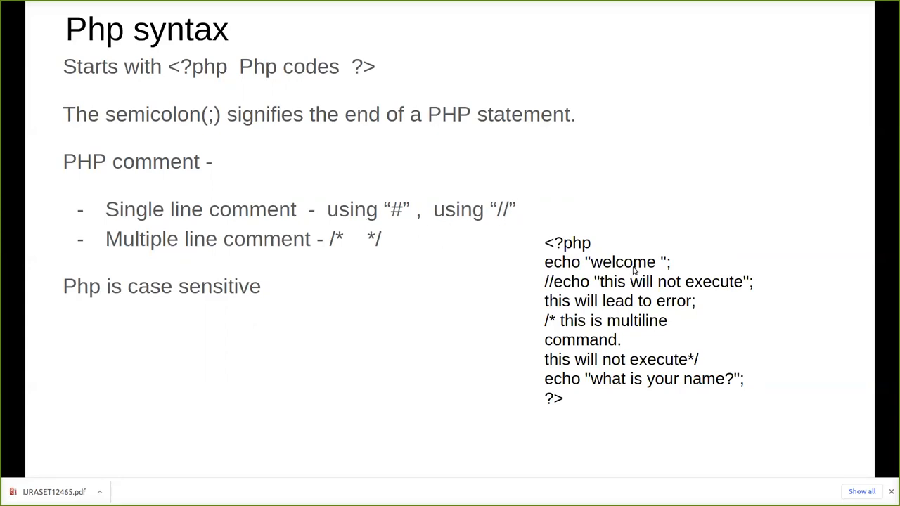
mouse_move(754, 282)
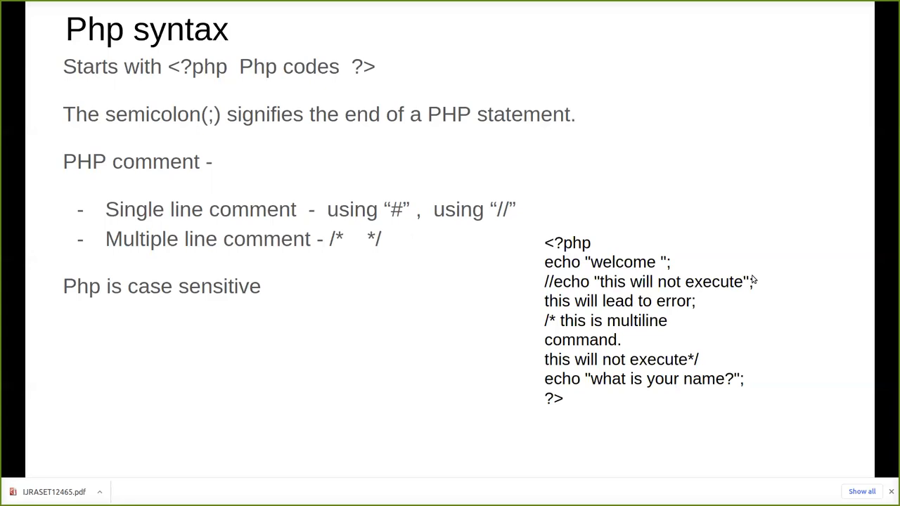
mouse_move(545, 294)
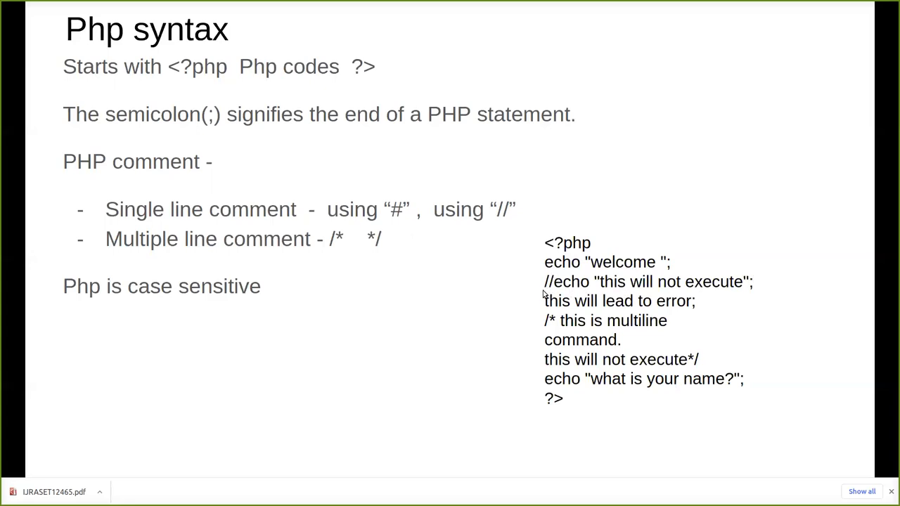
mouse_move(591, 308)
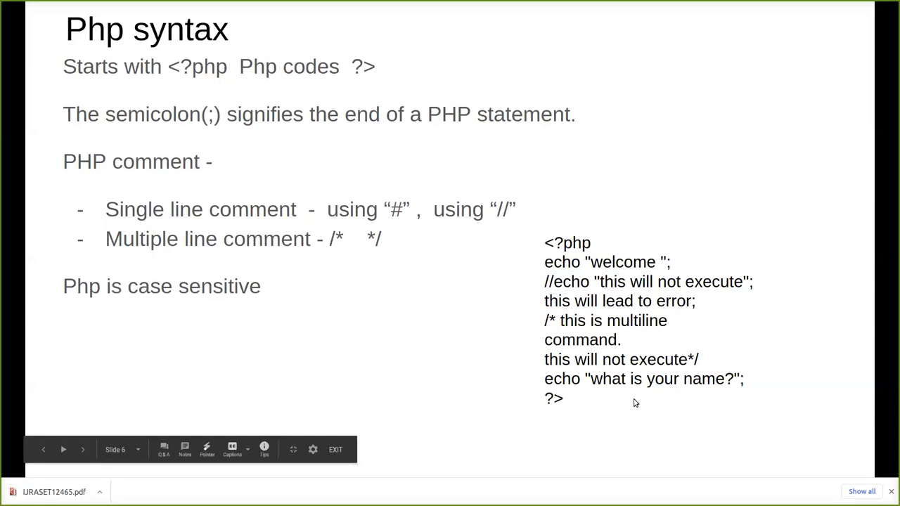
mouse_move(796, 280)
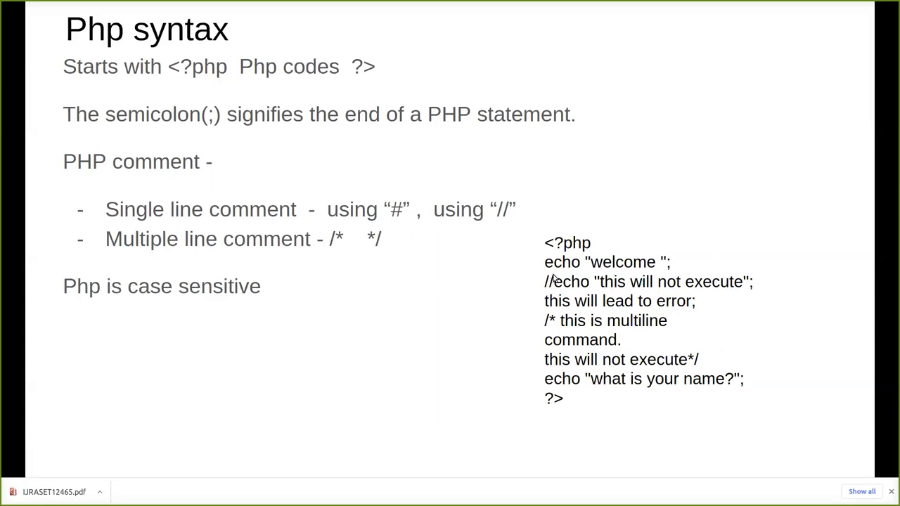
mouse_move(741, 273)
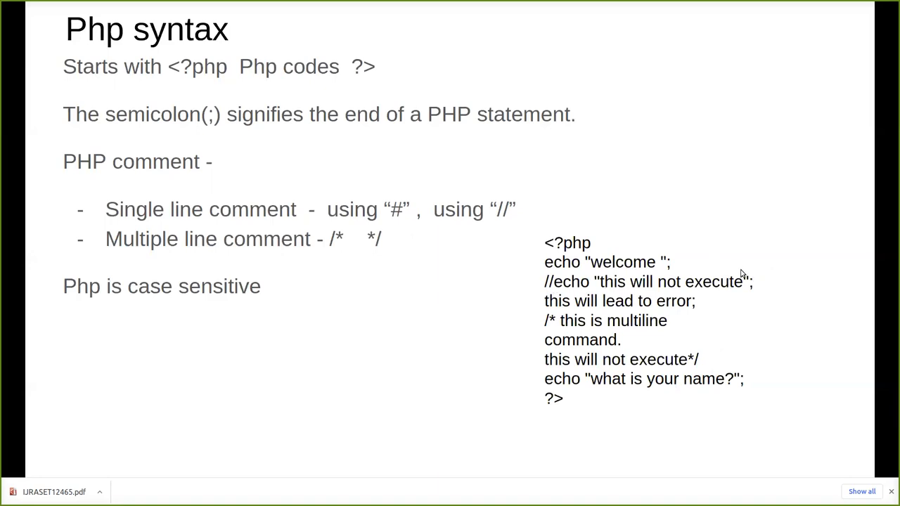
mouse_move(772, 264)
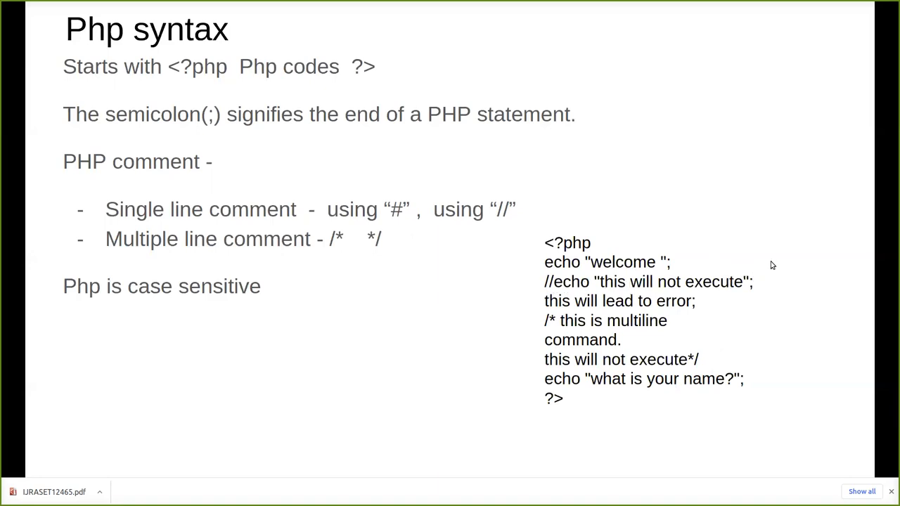
mouse_move(562, 289)
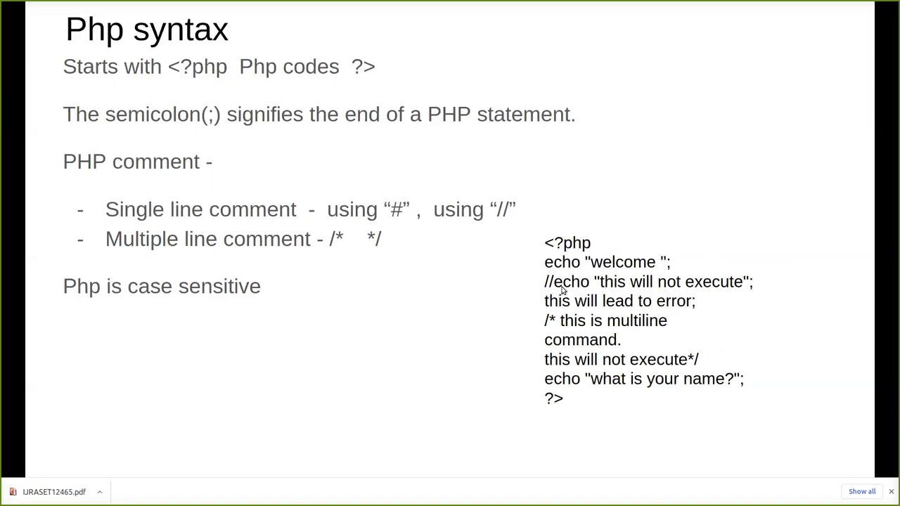
mouse_move(580, 288)
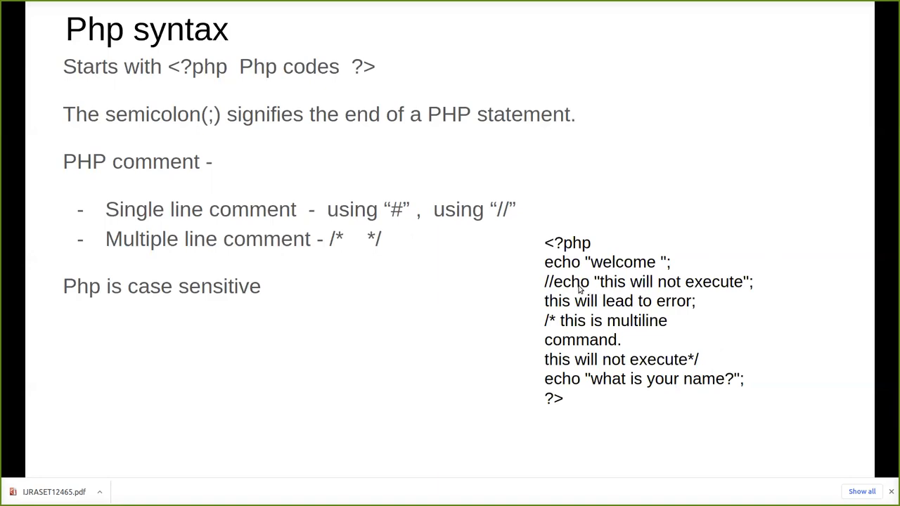
mouse_move(726, 289)
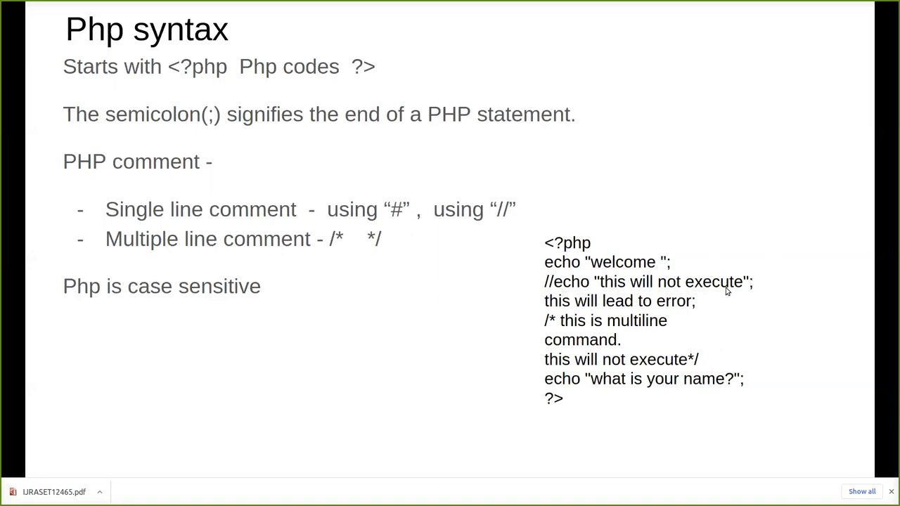
mouse_move(725, 287)
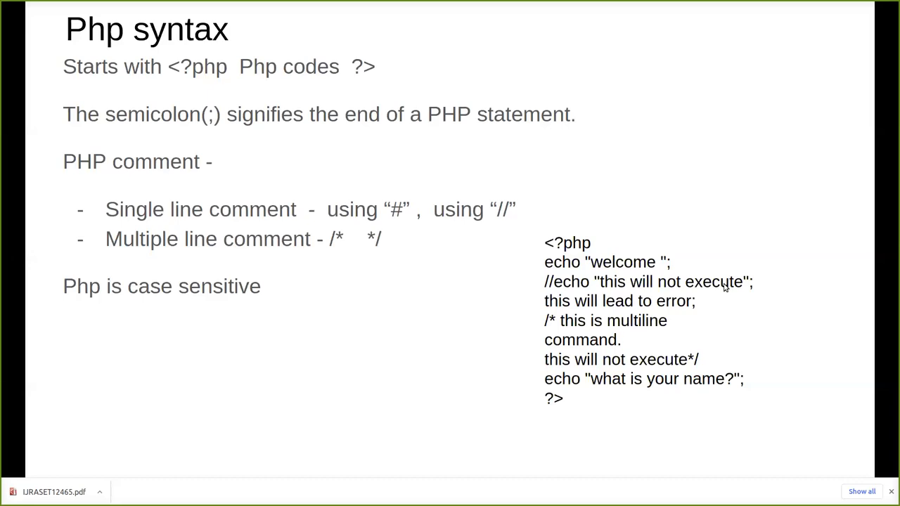
mouse_move(560, 291)
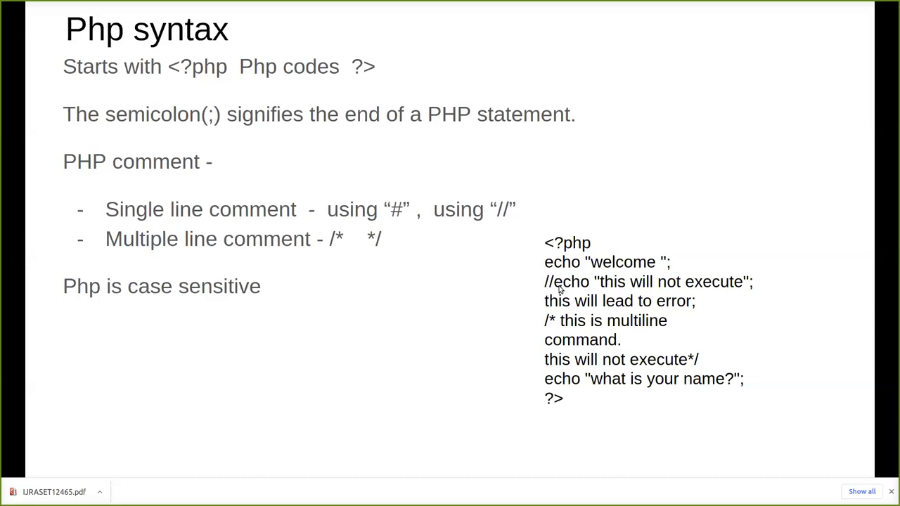
mouse_move(743, 335)
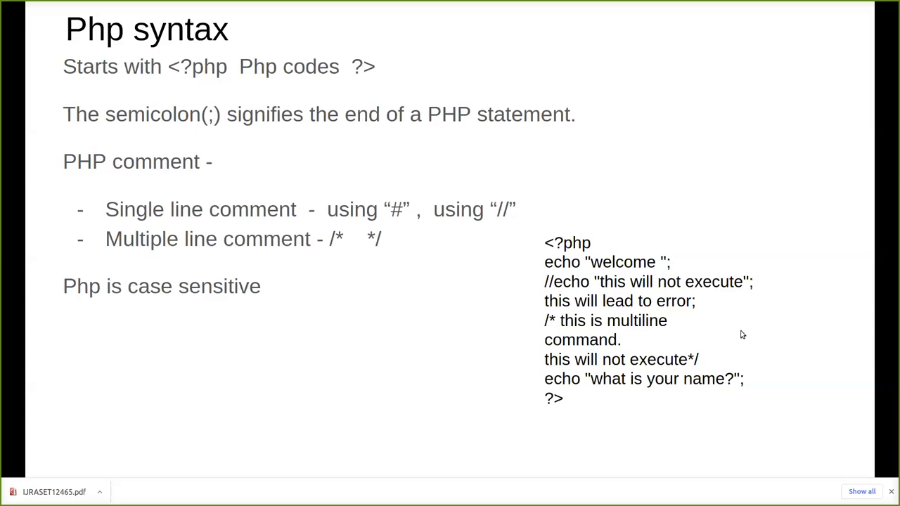
mouse_move(574, 291)
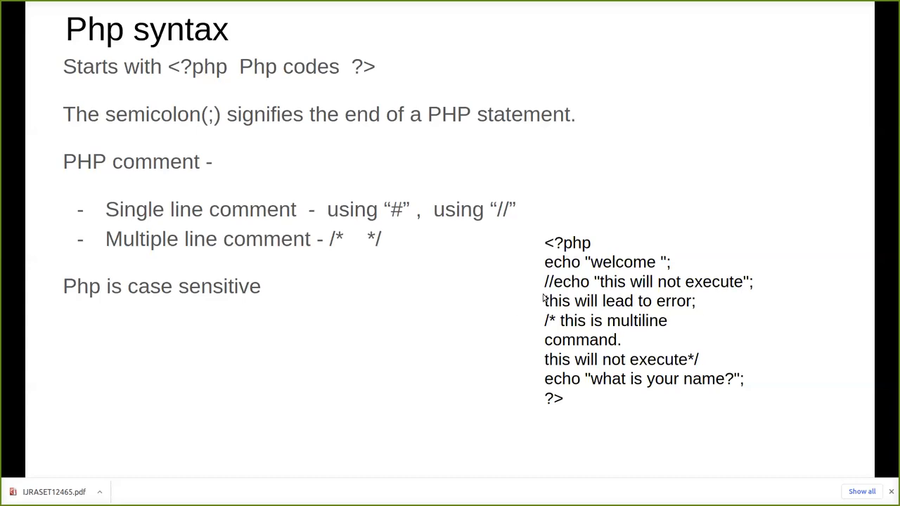
mouse_move(546, 317)
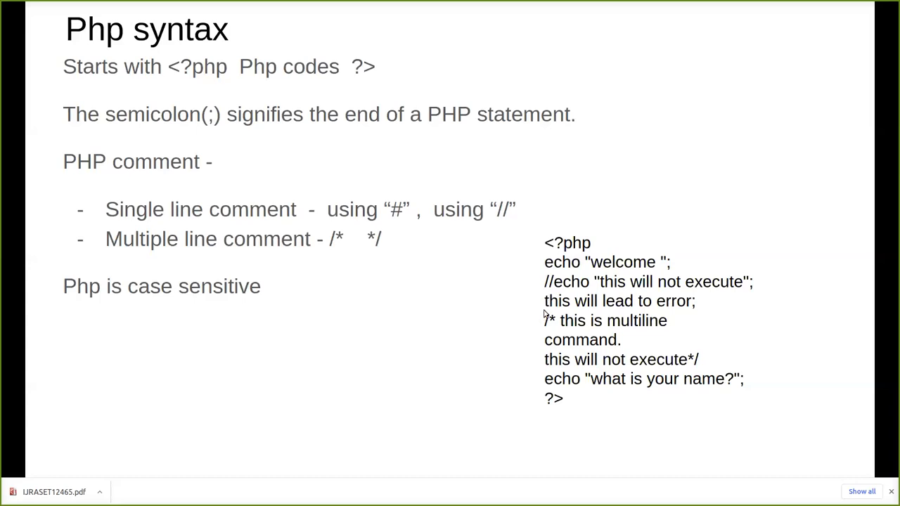
mouse_move(701, 303)
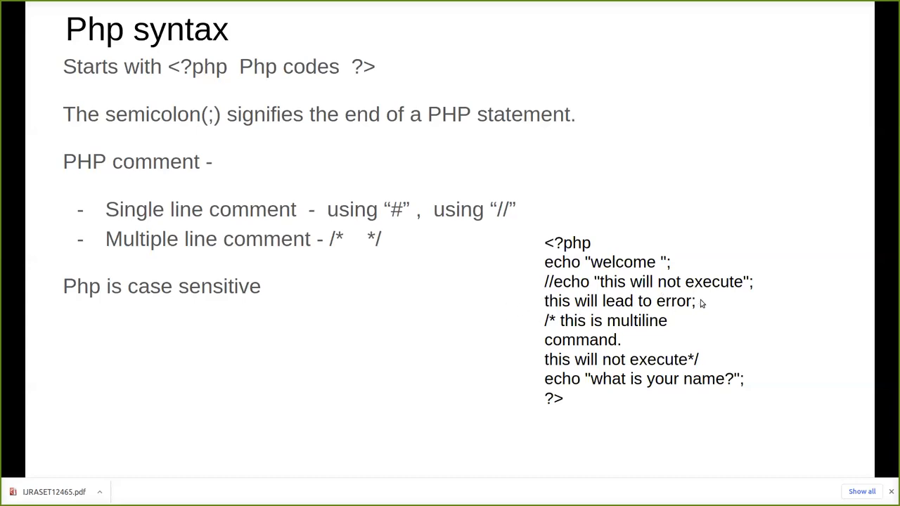
mouse_move(678, 301)
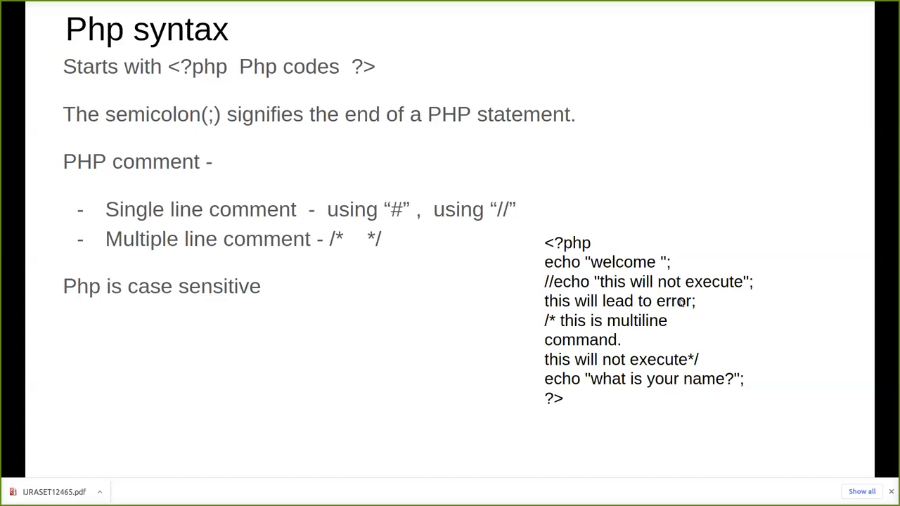
mouse_move(695, 310)
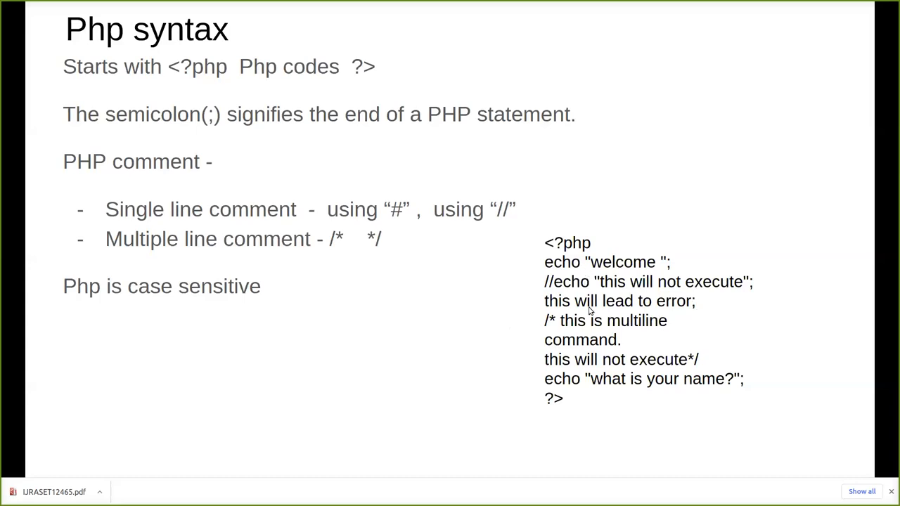
mouse_move(629, 289)
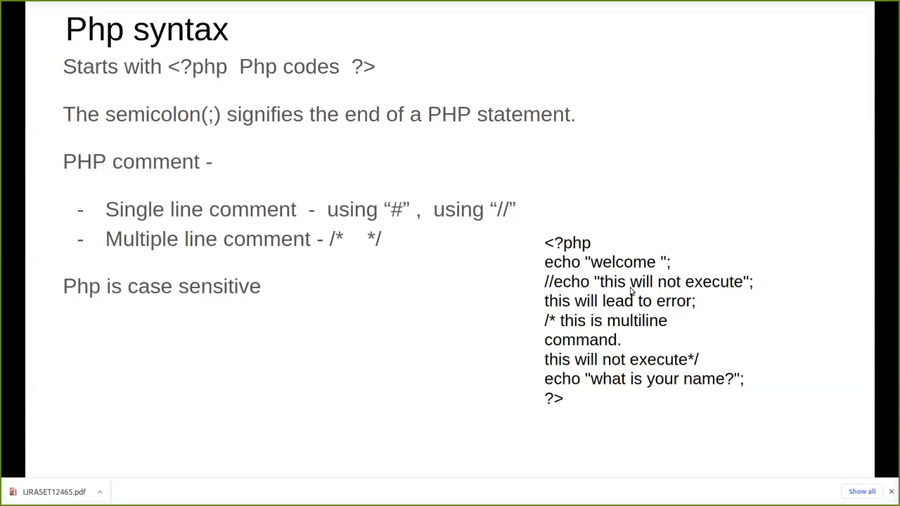
mouse_move(549, 315)
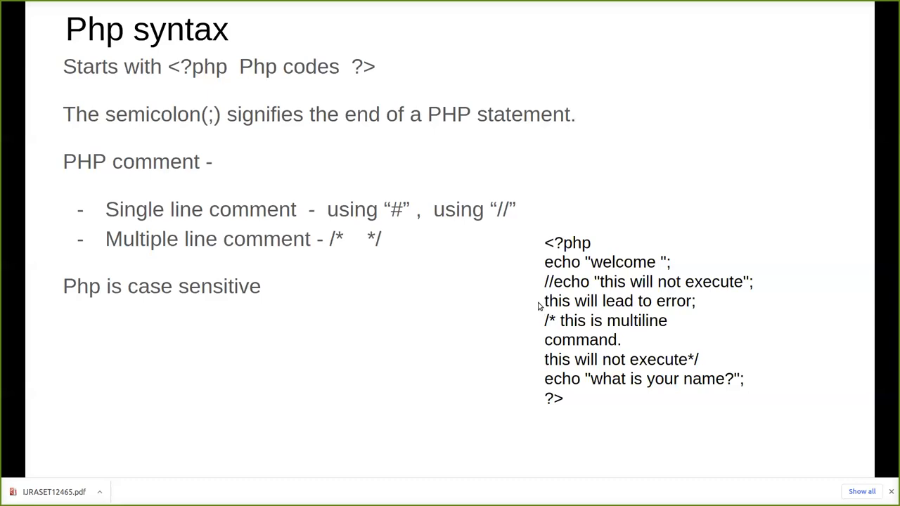
mouse_move(606, 301)
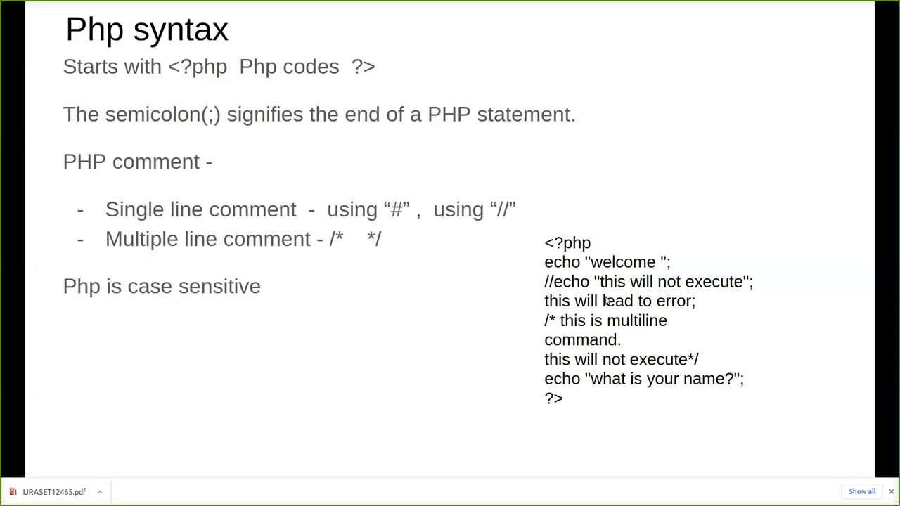
mouse_move(742, 302)
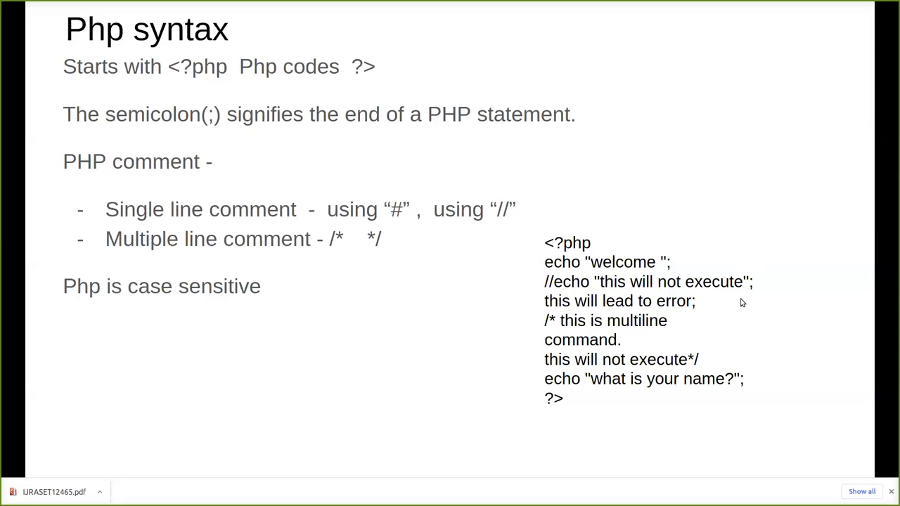
mouse_move(672, 276)
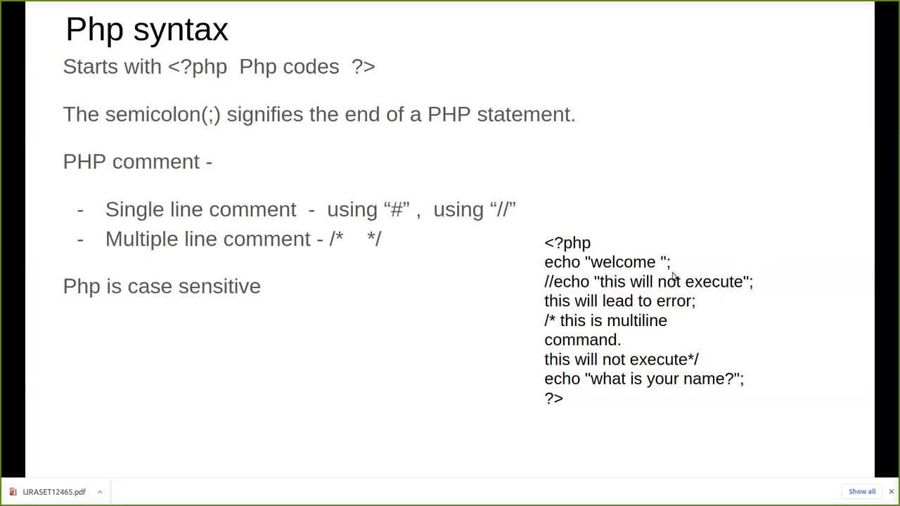
mouse_move(519, 301)
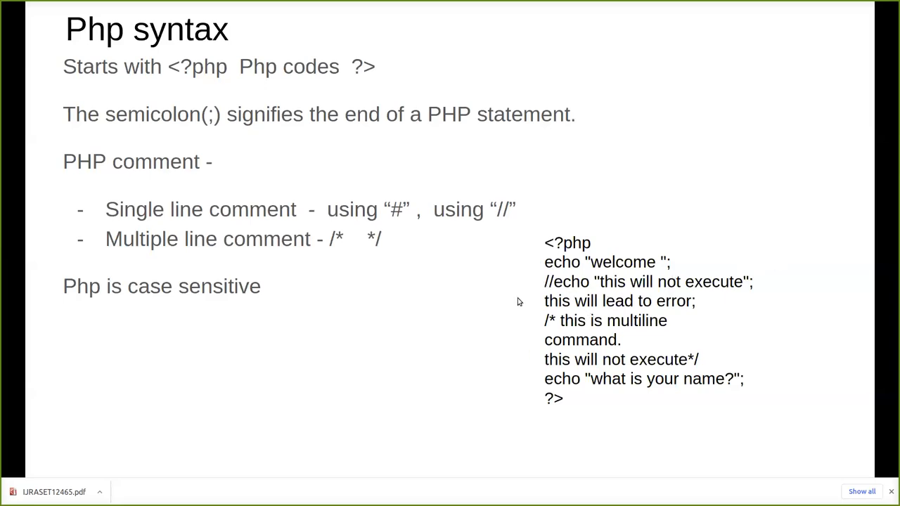
mouse_move(280, 273)
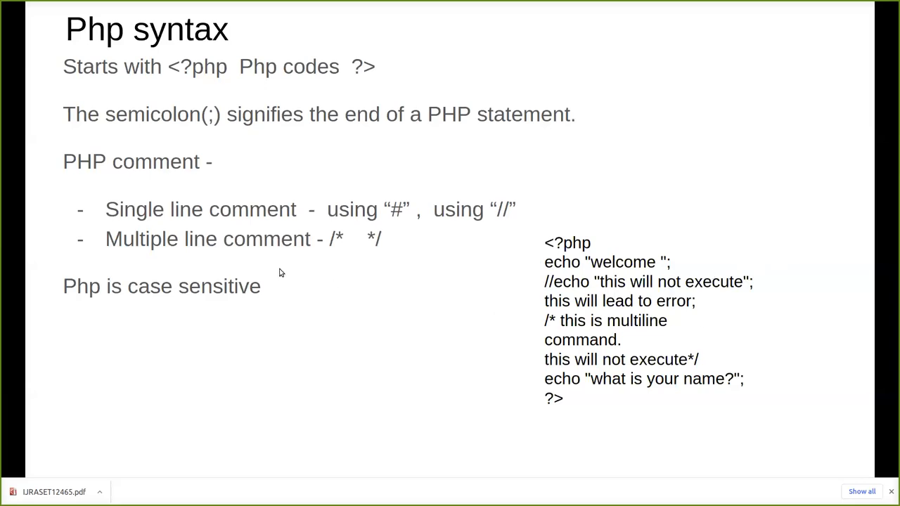
mouse_move(541, 302)
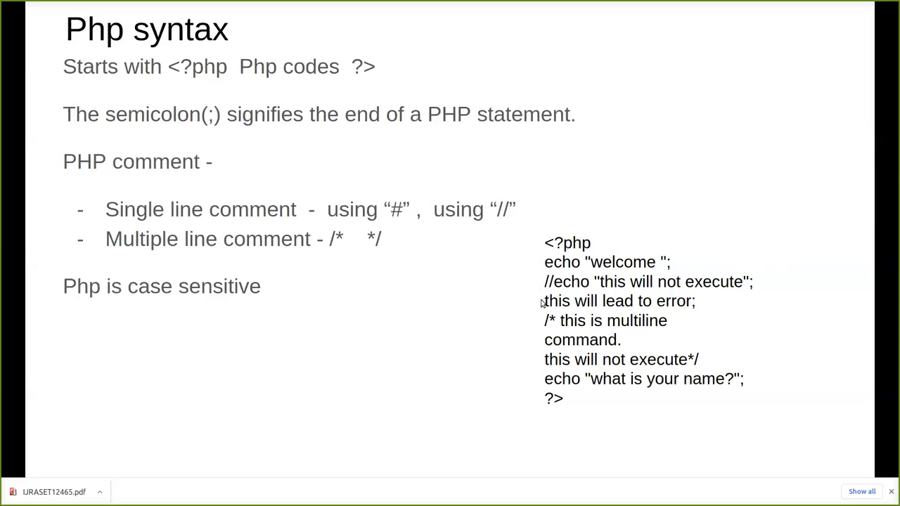
mouse_move(543, 355)
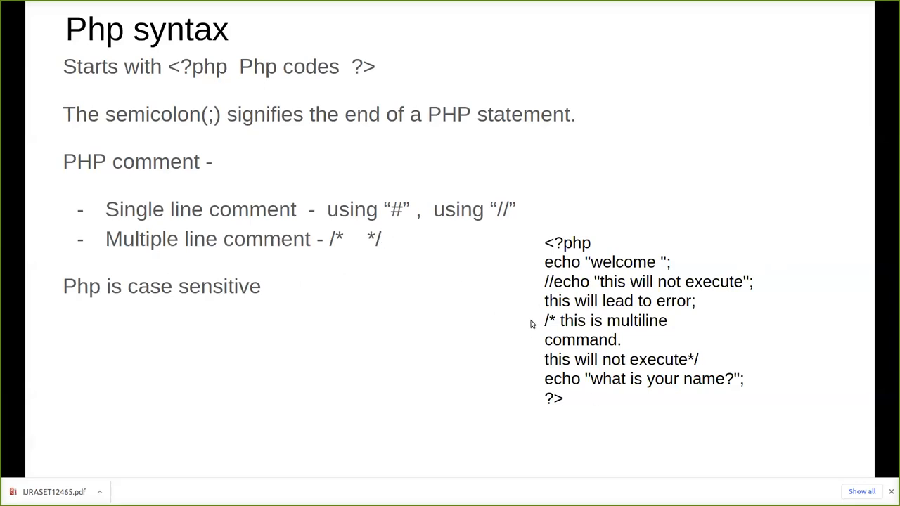
mouse_move(557, 332)
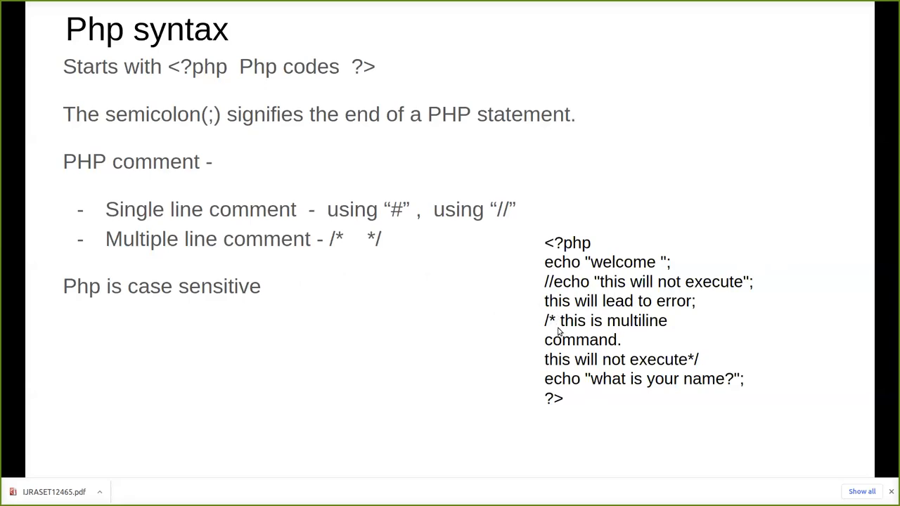
mouse_move(515, 365)
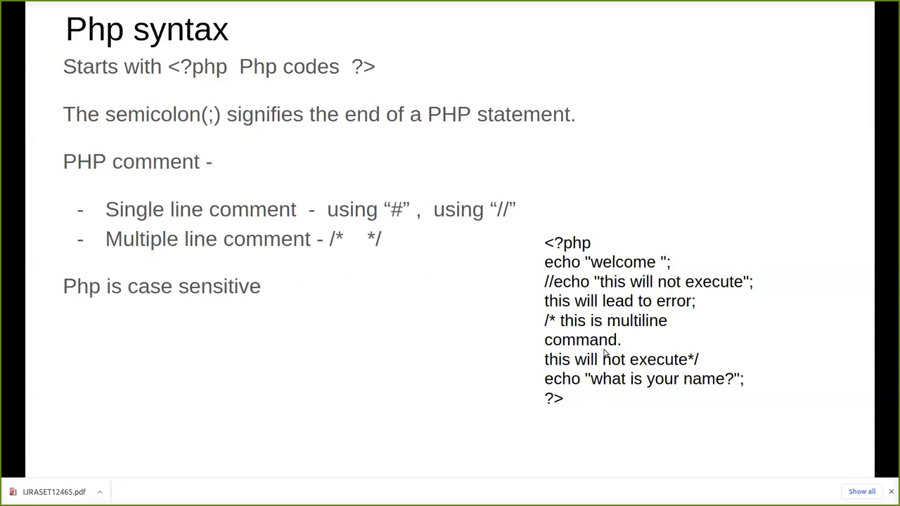
mouse_move(572, 365)
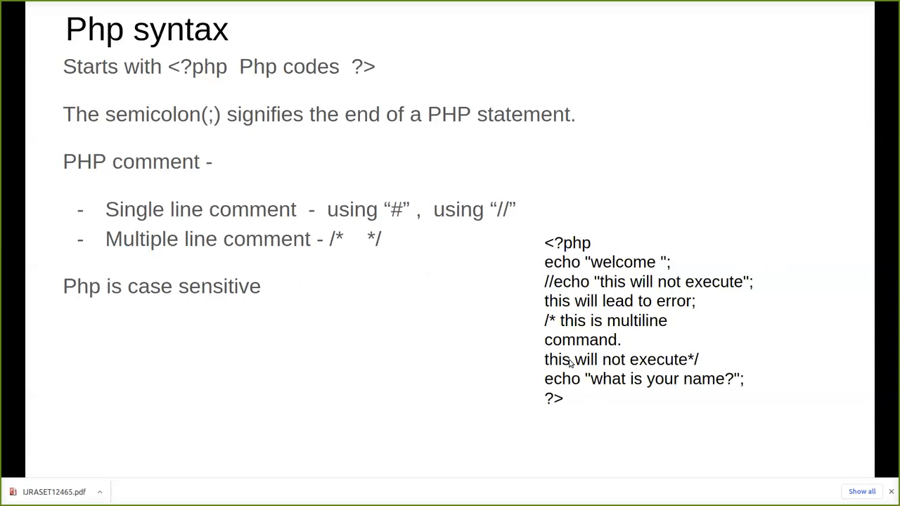
mouse_move(700, 373)
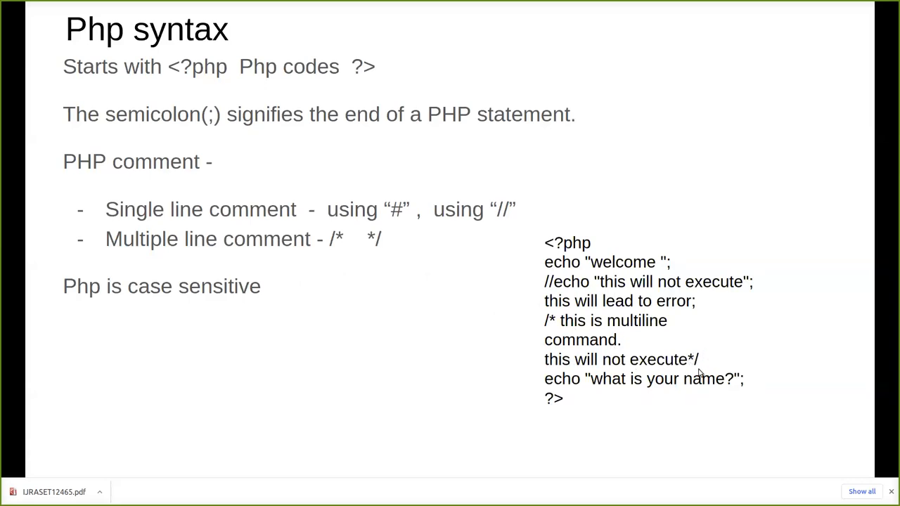
mouse_move(653, 351)
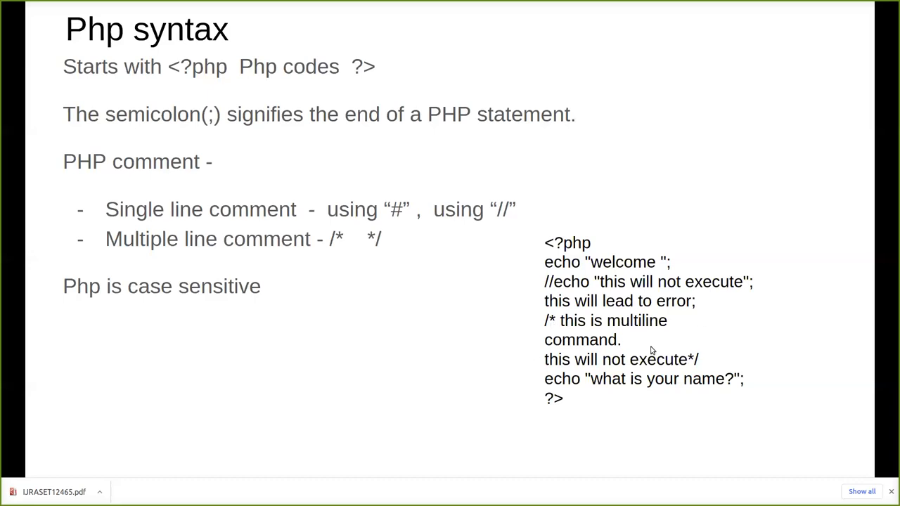
mouse_move(596, 360)
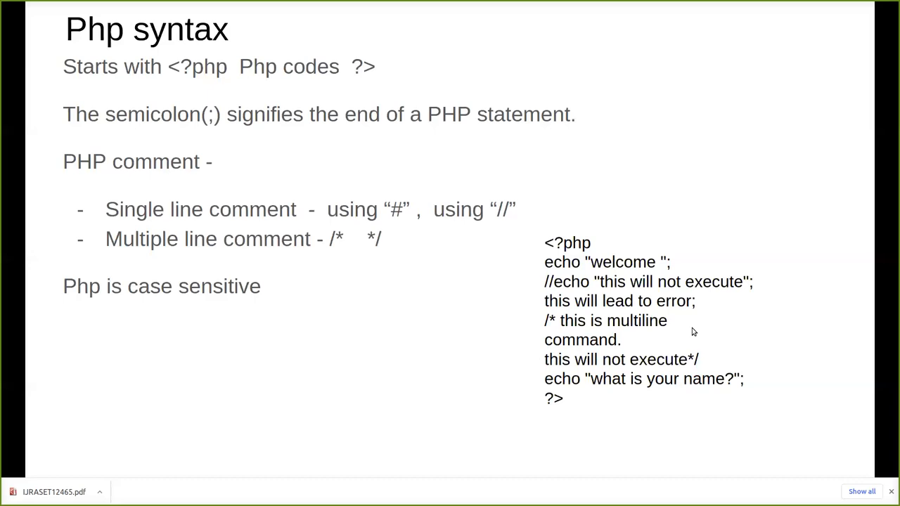
mouse_move(158, 314)
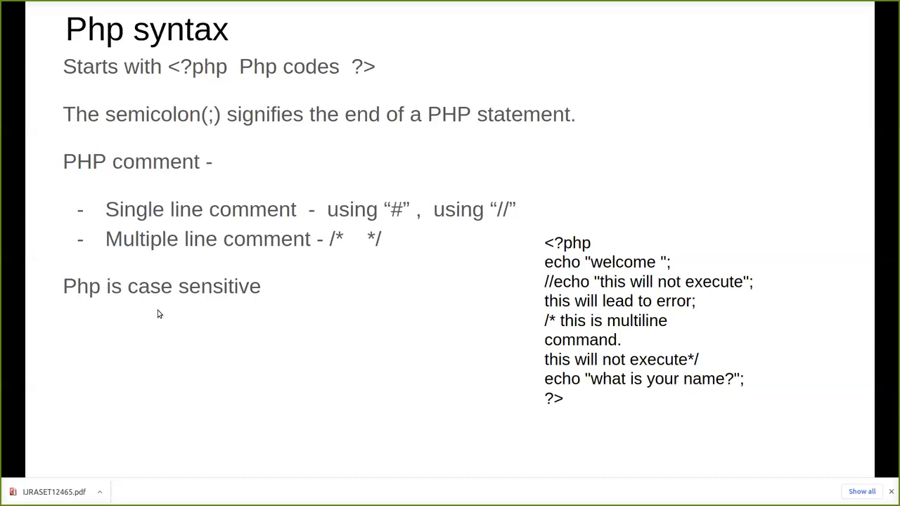
mouse_move(394, 349)
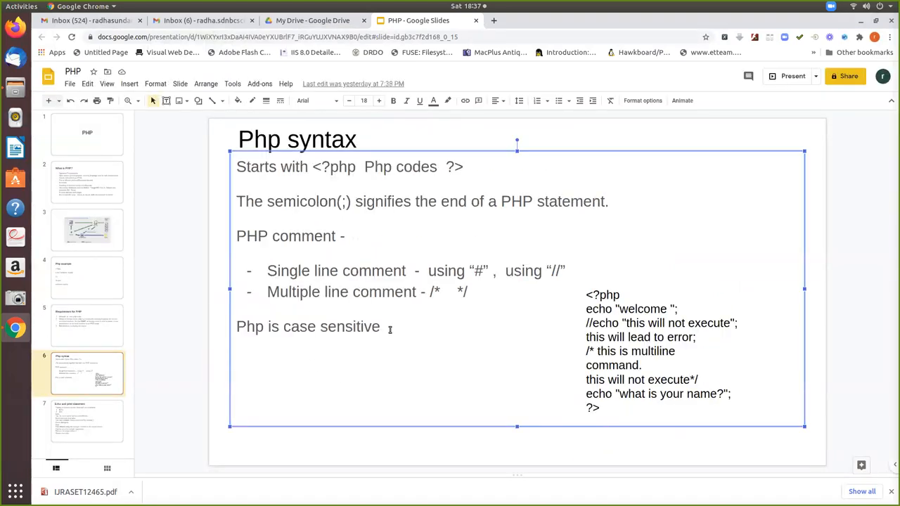
Add "$var" and "$Var" on separate lines under "Php is case sensitive", then resume presenting
type("$")
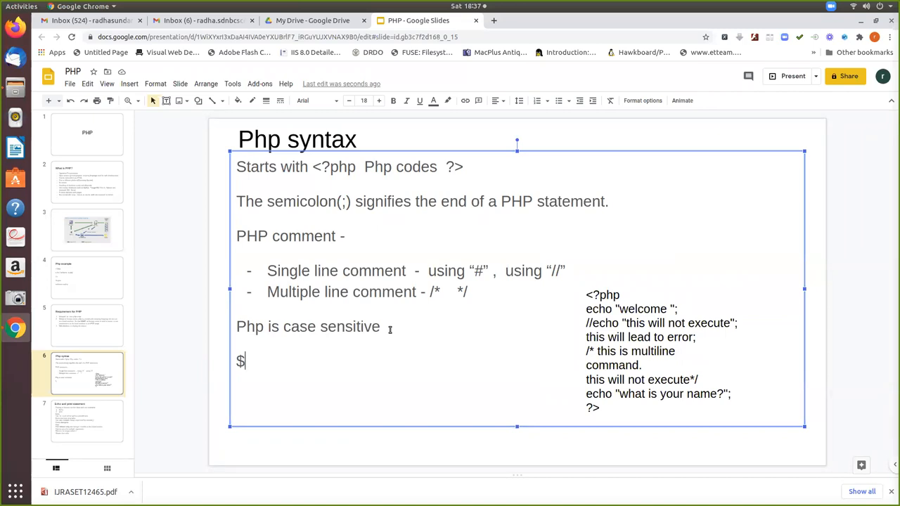
type("var")
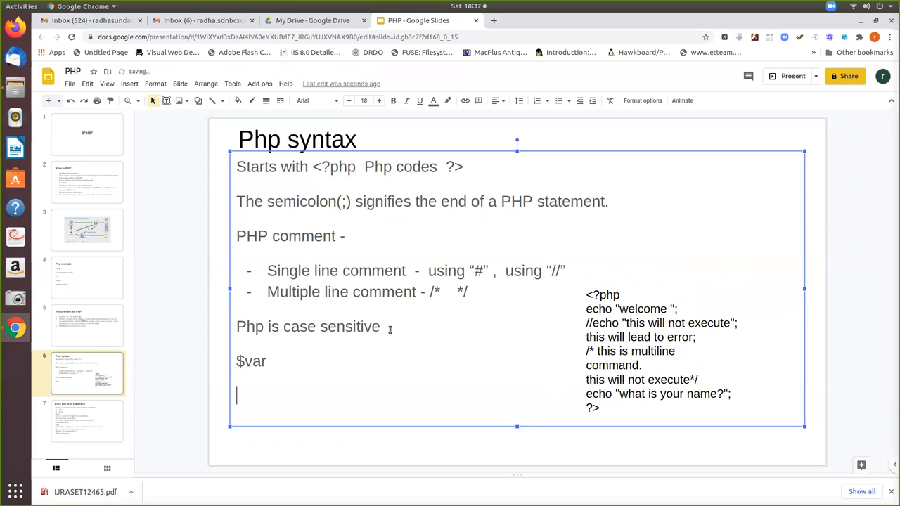
type("$var1")
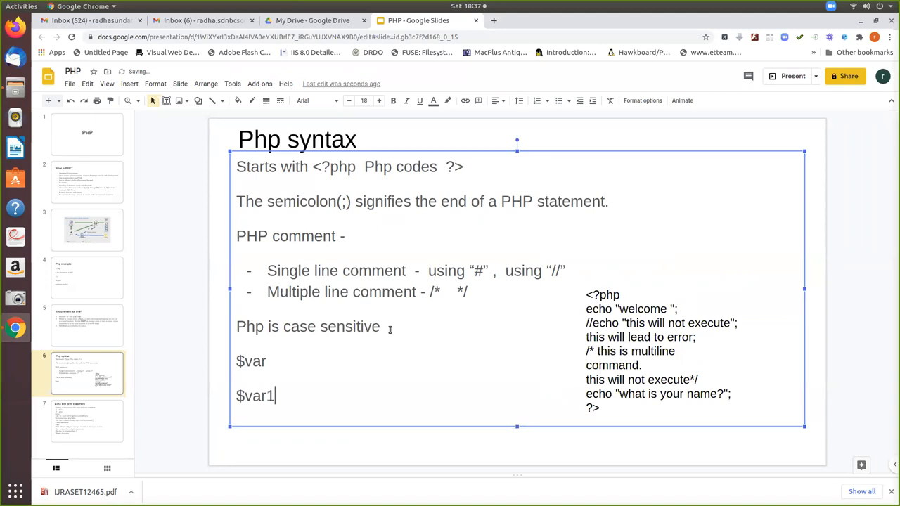
key("BackSpace")
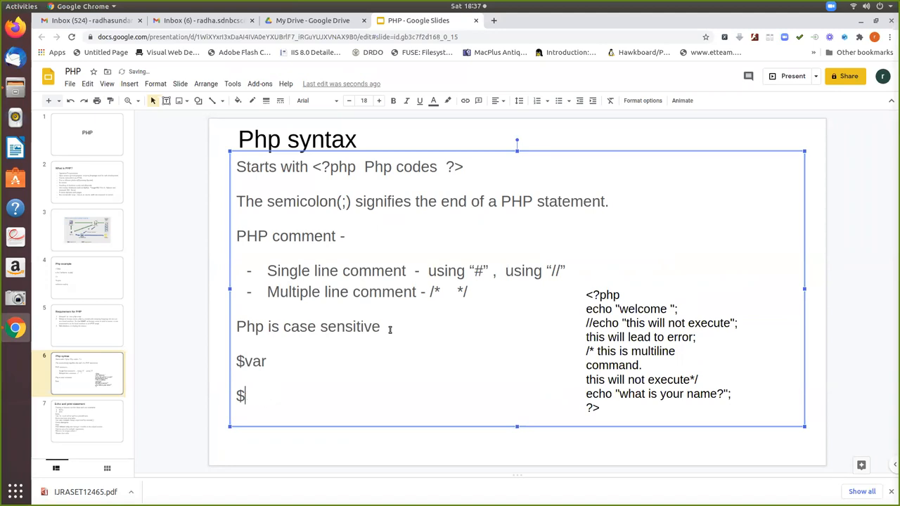
type("Var")
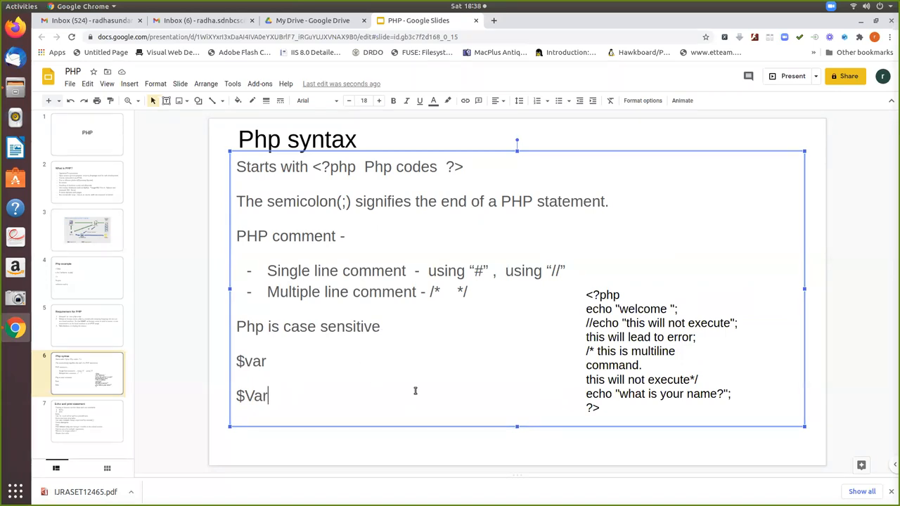
left_click(795, 76)
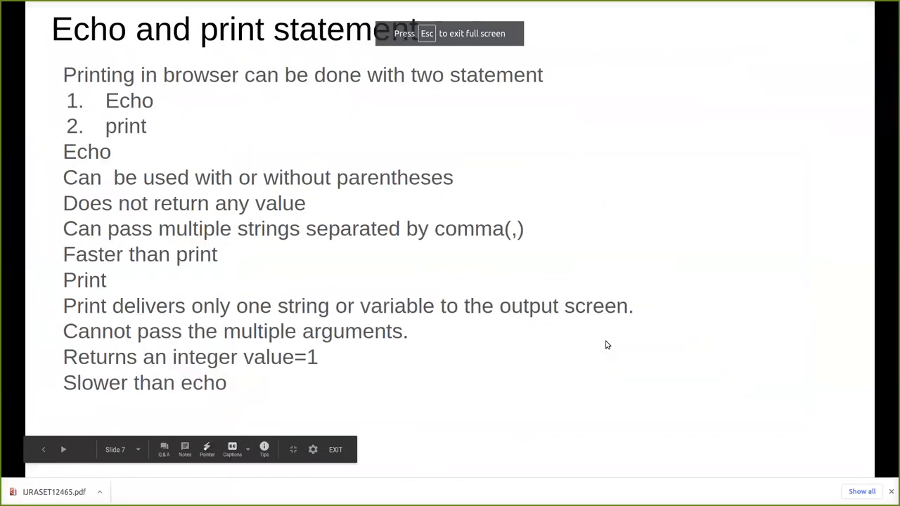
mouse_move(461, 14)
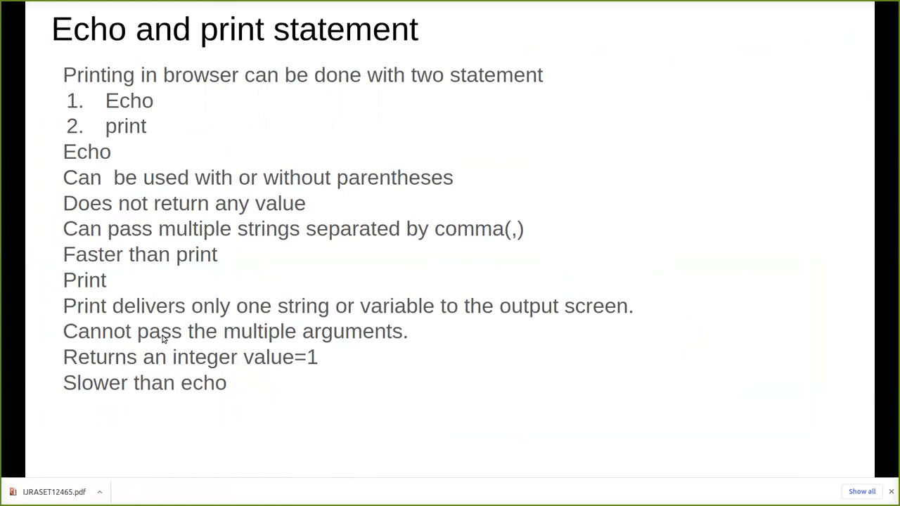
mouse_move(71, 256)
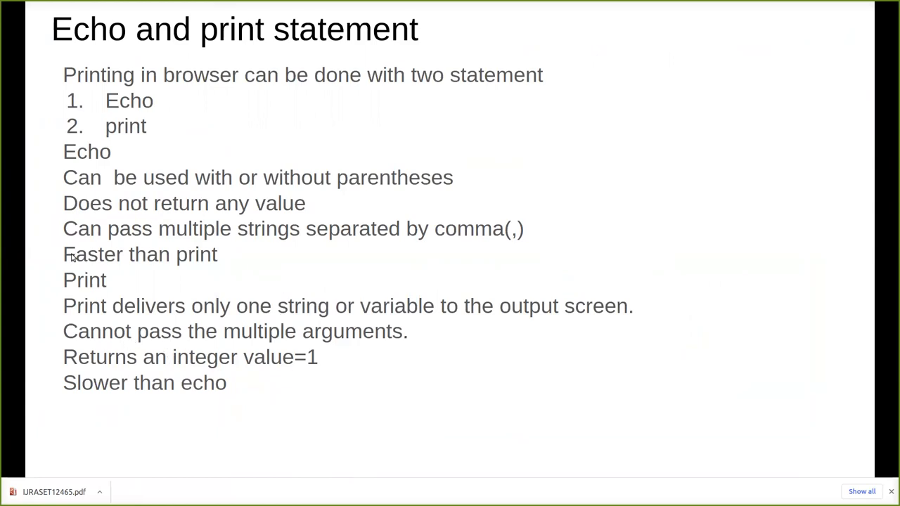
mouse_move(106, 306)
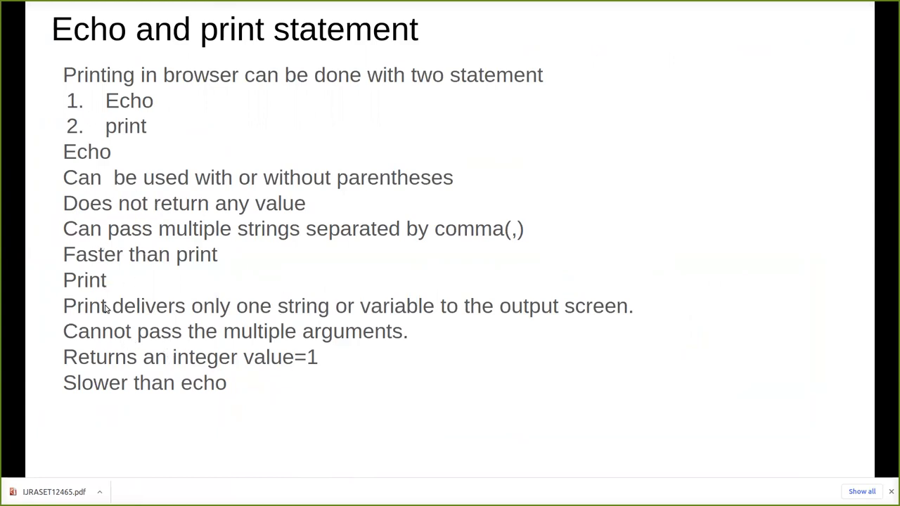
mouse_move(110, 228)
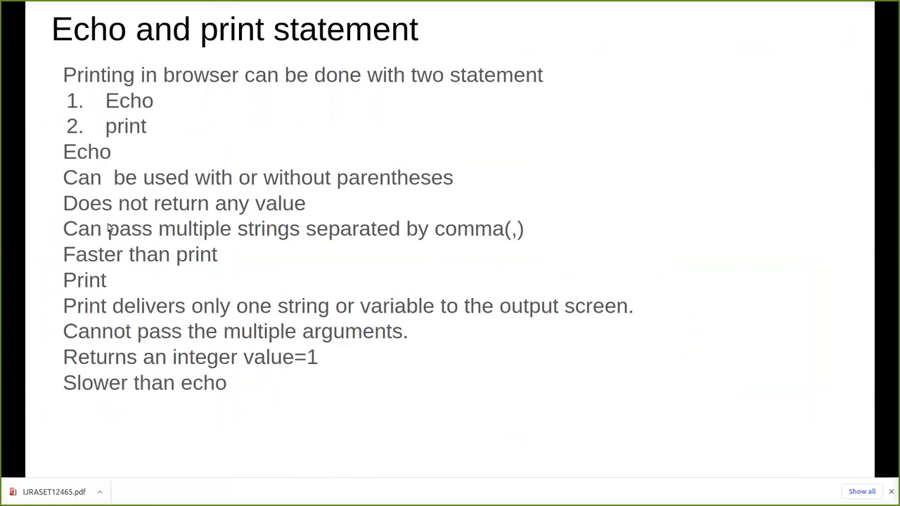
mouse_move(228, 203)
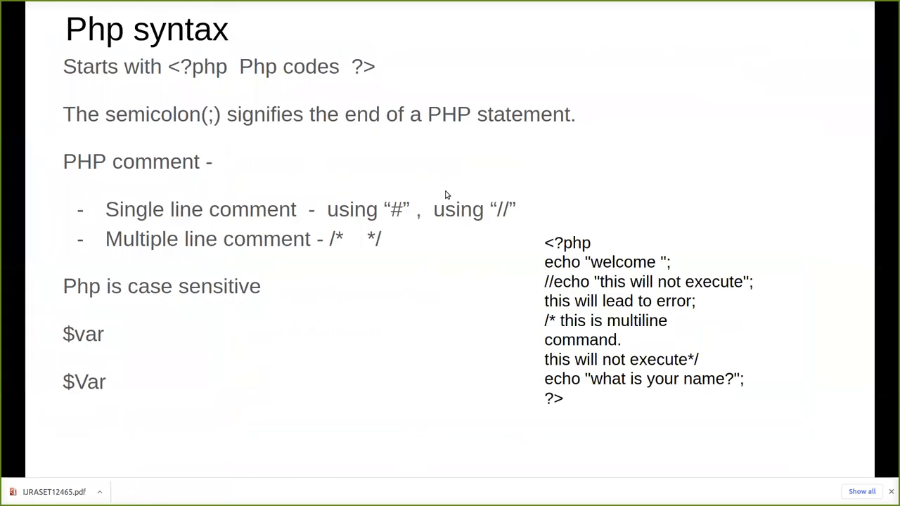
mouse_move(594, 290)
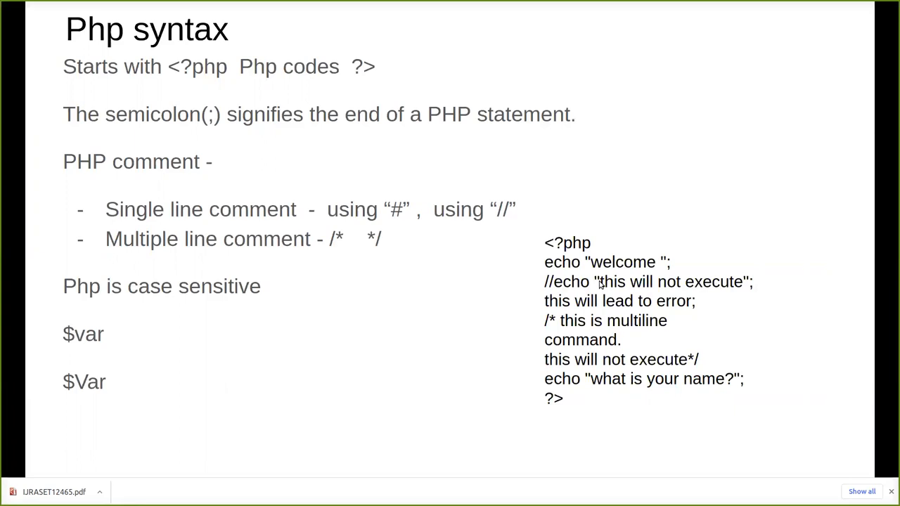
mouse_move(698, 291)
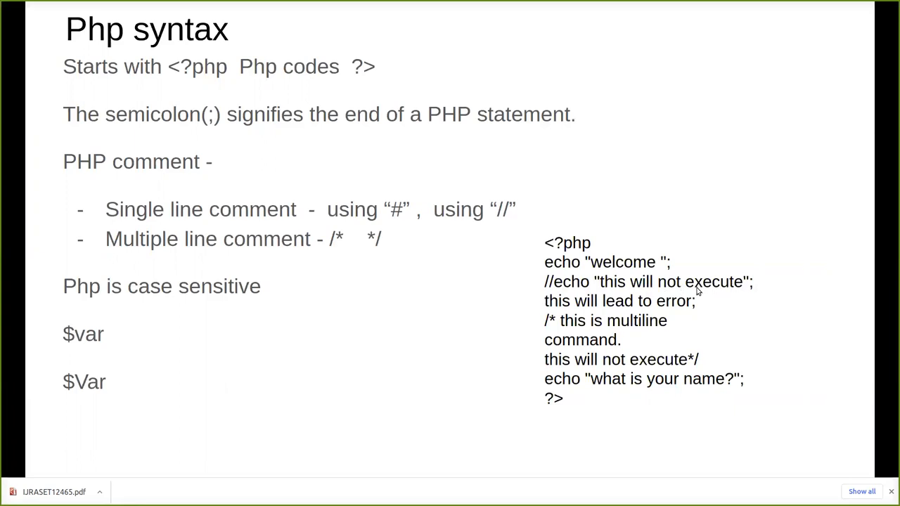
mouse_move(598, 294)
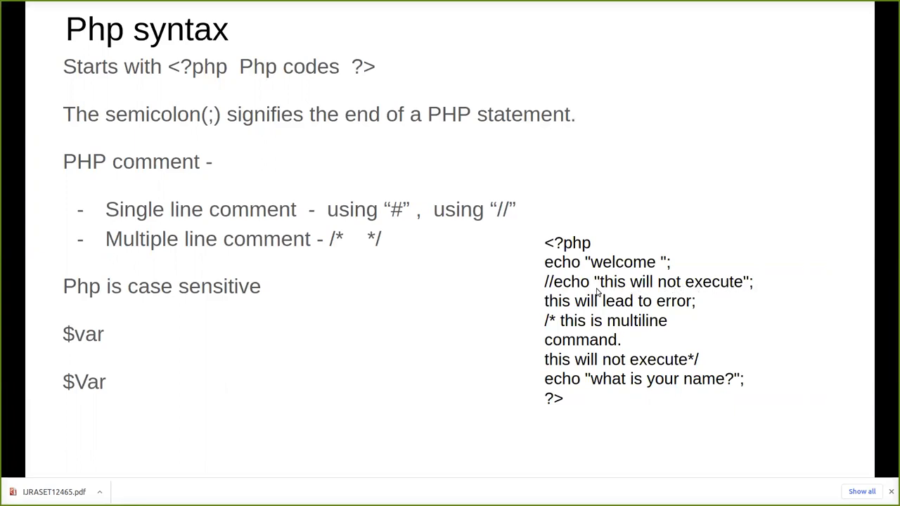
mouse_move(742, 269)
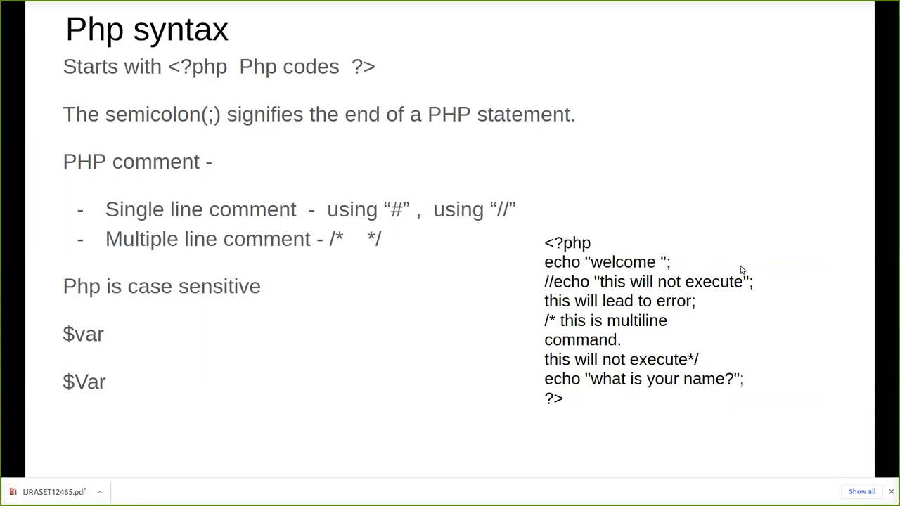
mouse_move(622, 307)
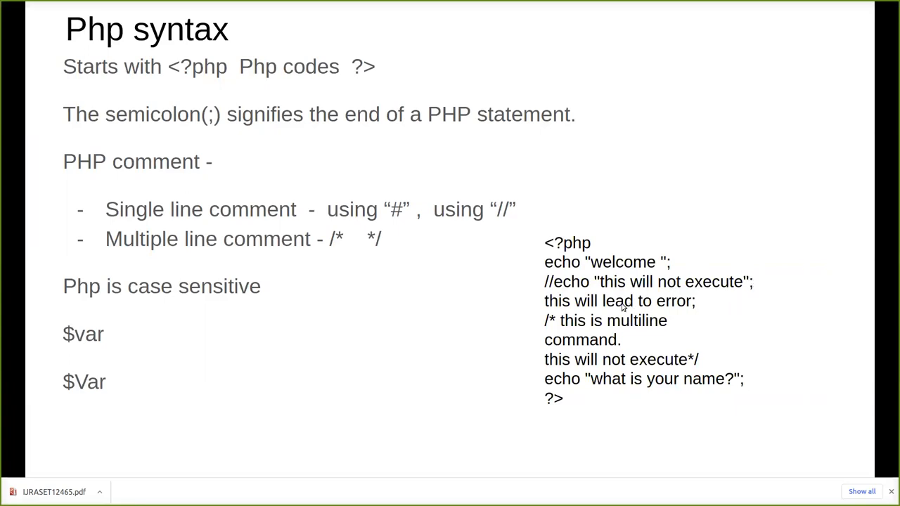
mouse_move(610, 287)
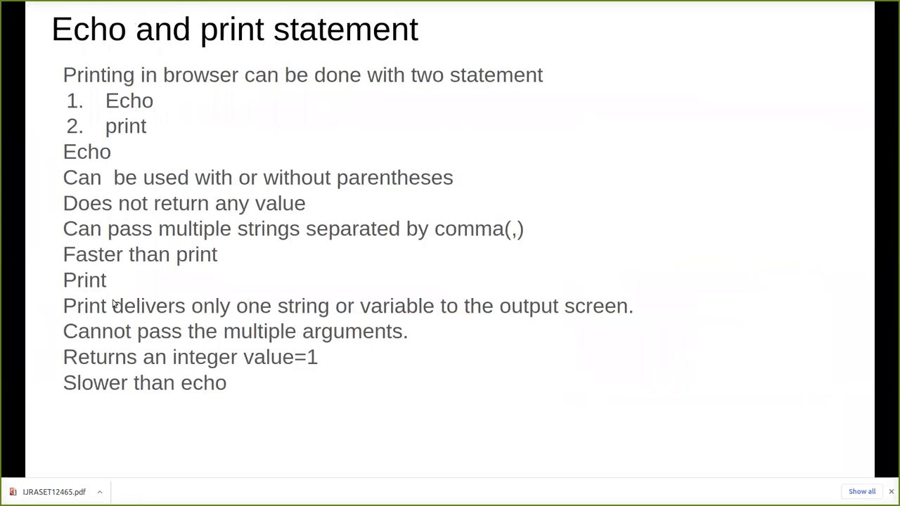
mouse_move(164, 315)
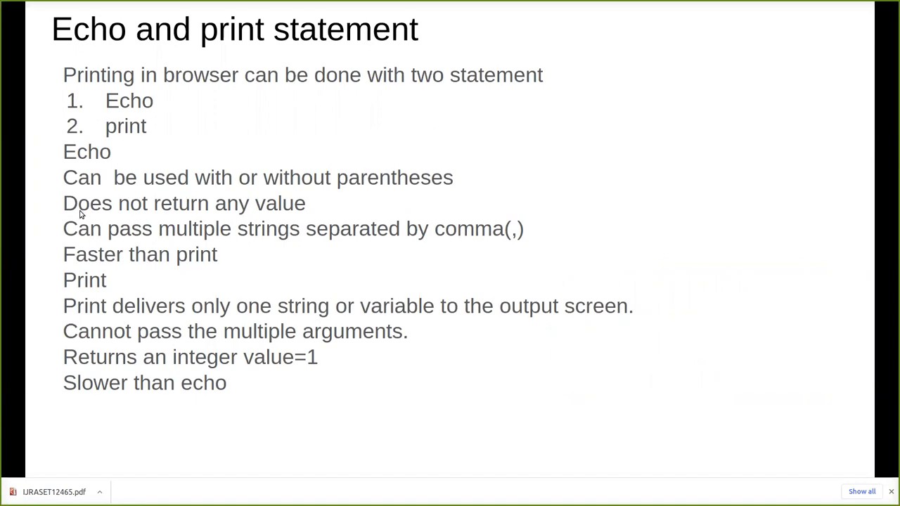
mouse_move(272, 210)
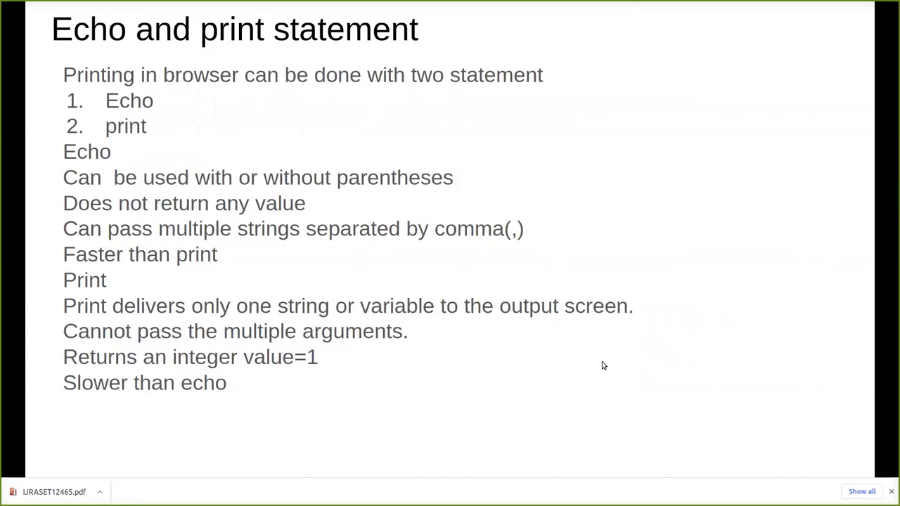
mouse_move(463, 402)
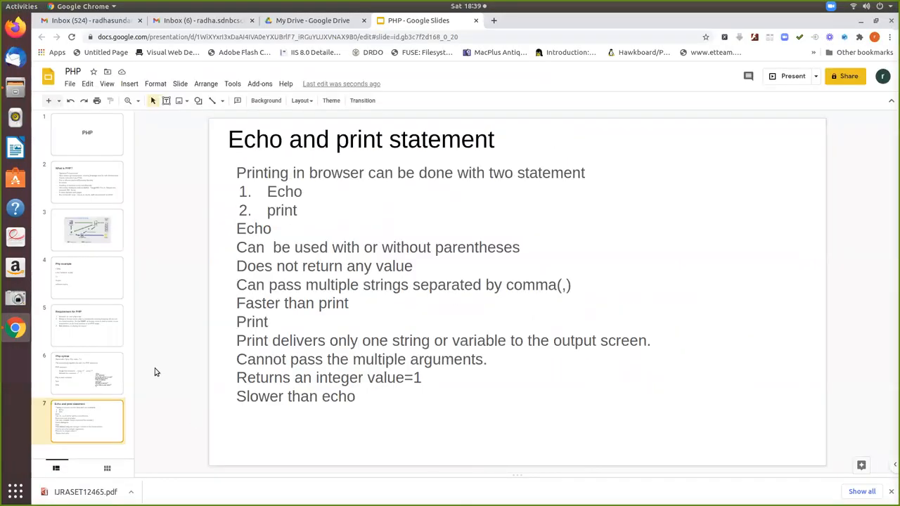
On the Php syntax slide's code box, add the line echo $x,$y
left_click(87, 373)
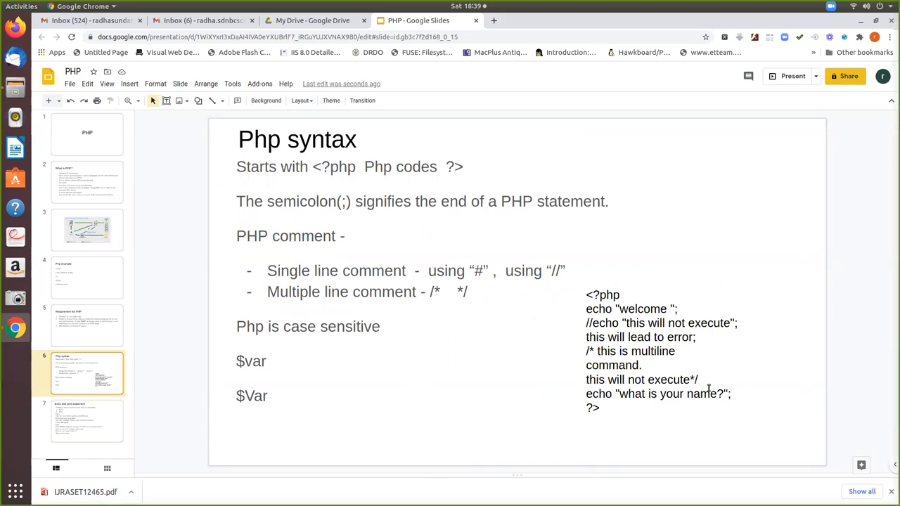
left_click(723, 394)
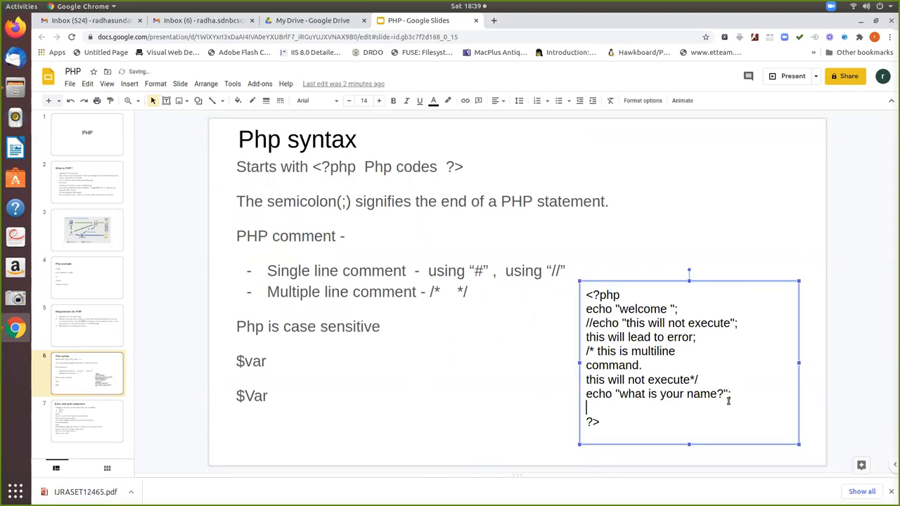
type("Echo")
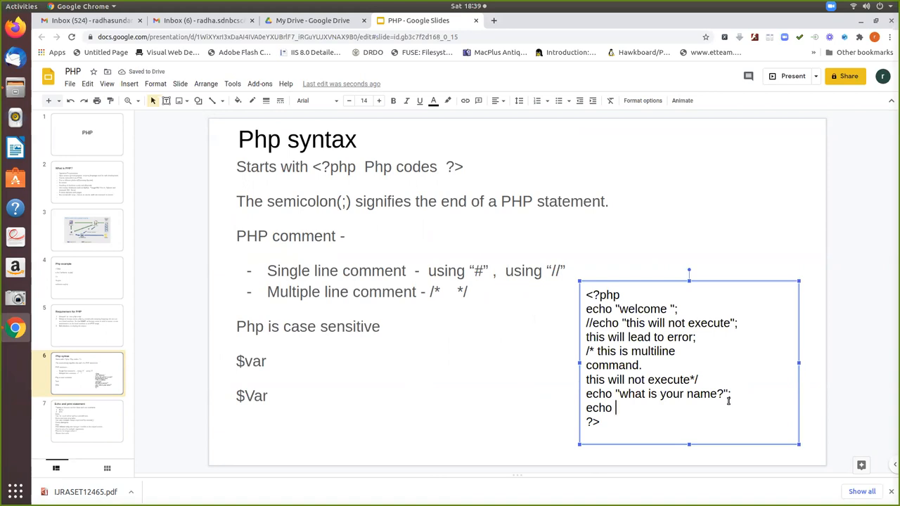
type("$")
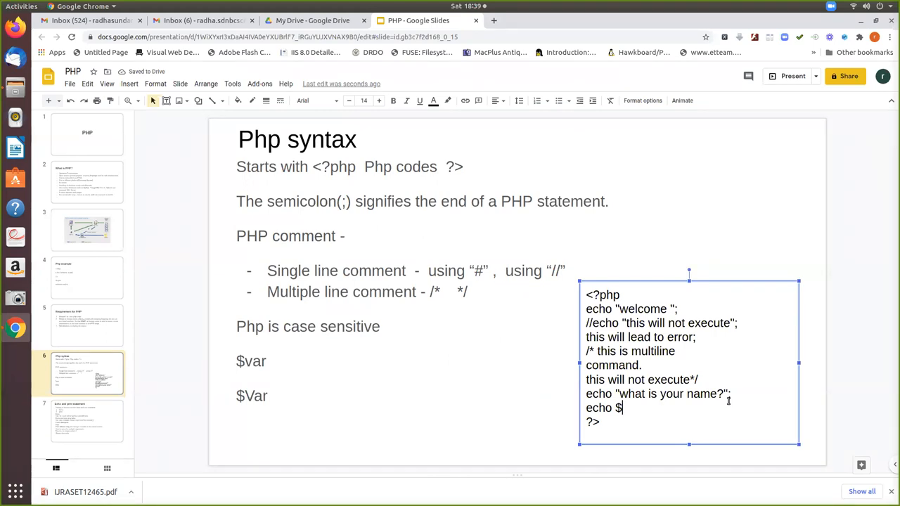
type("x")
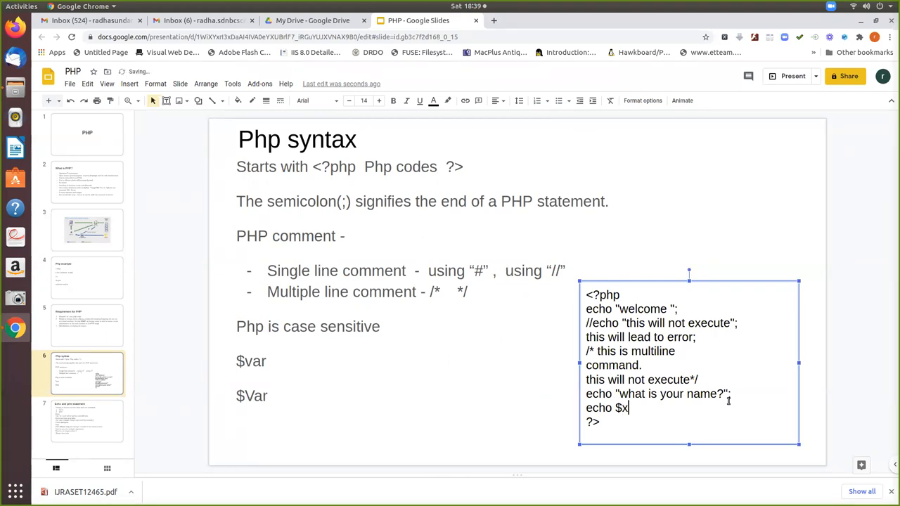
type(",$")
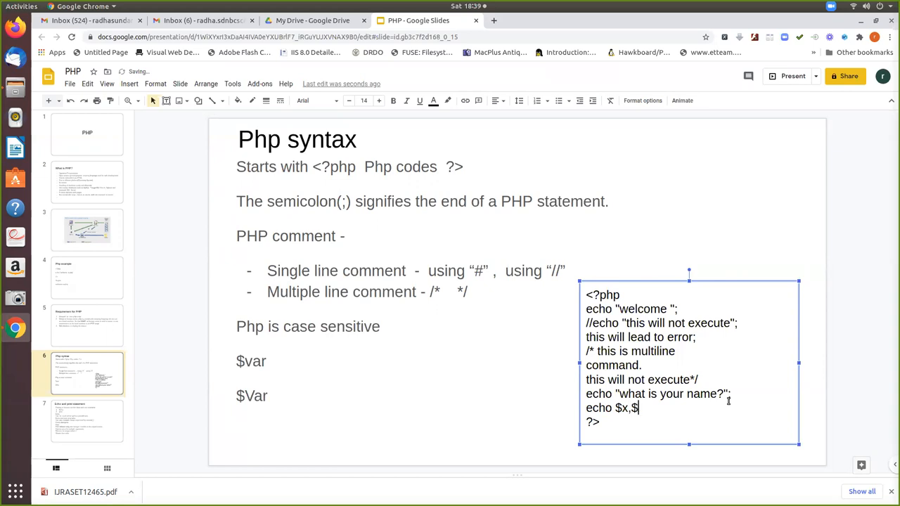
type("y")
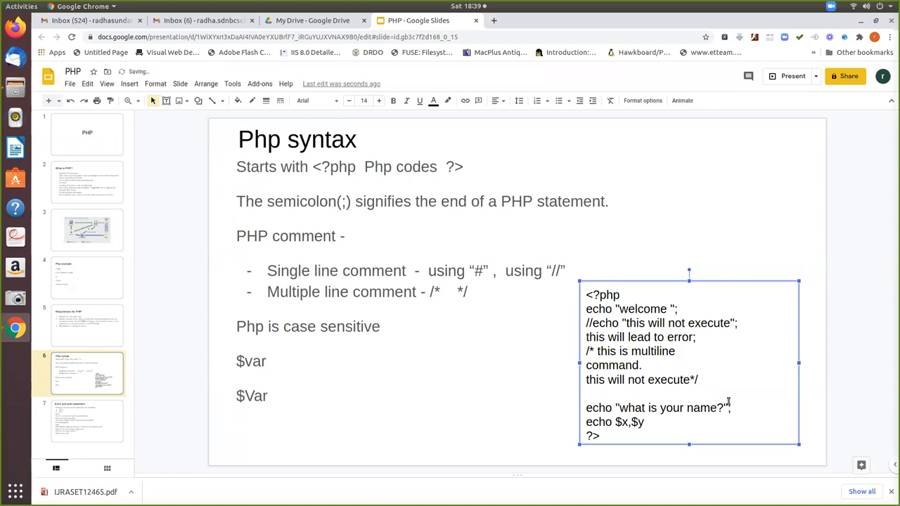
Declare the variables $x=5; and $y=7; in the code box
type("$x")
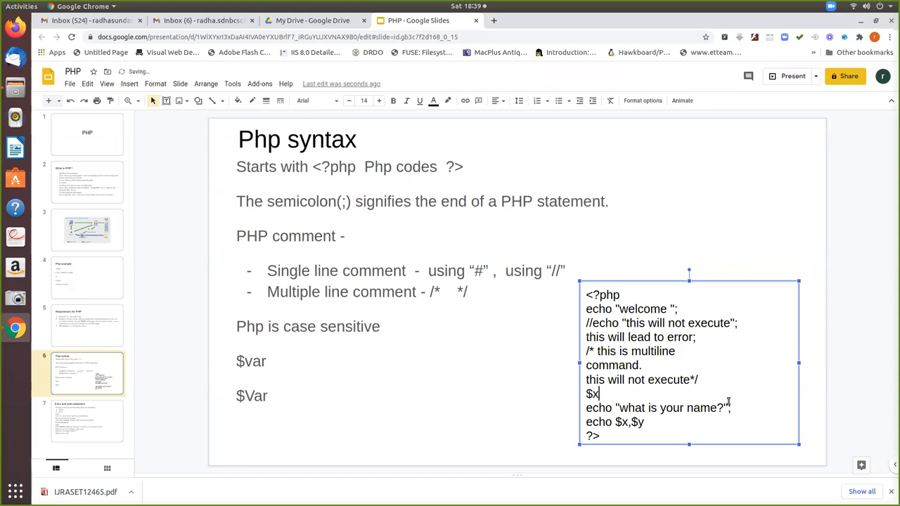
type("=5;")
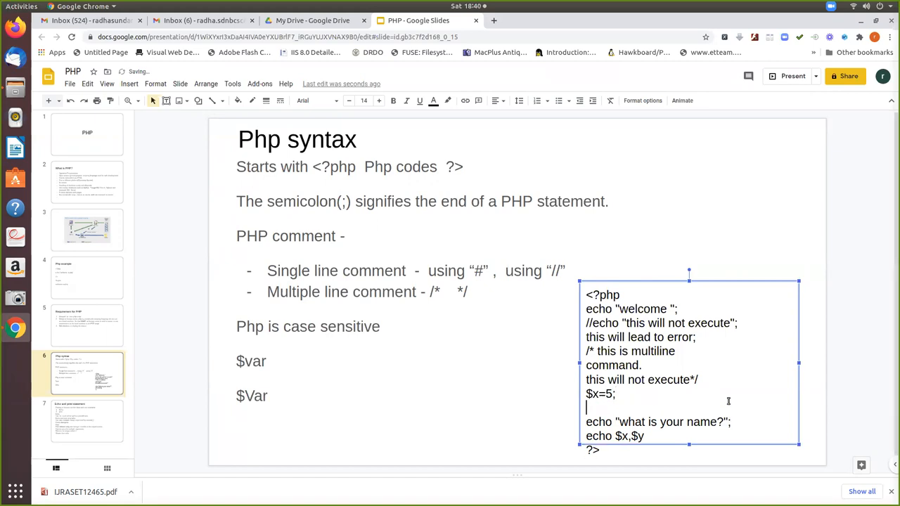
type("$y")
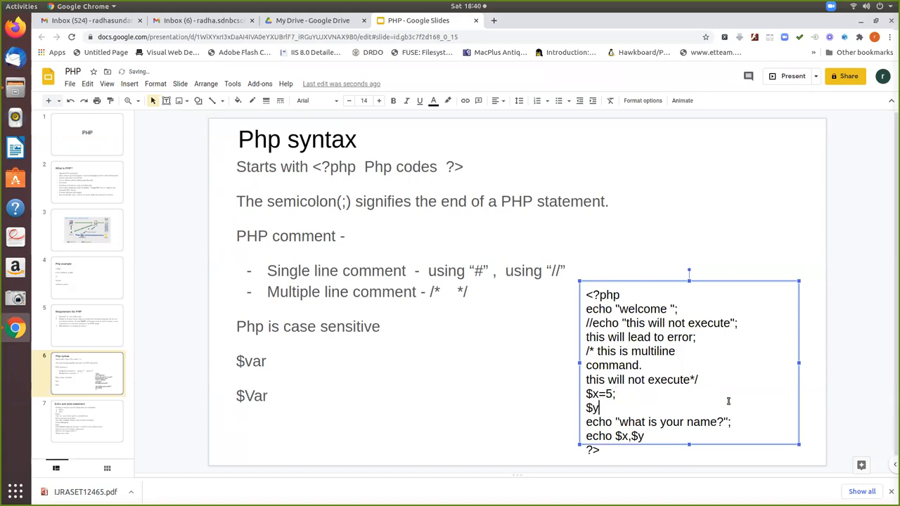
type("=7;")
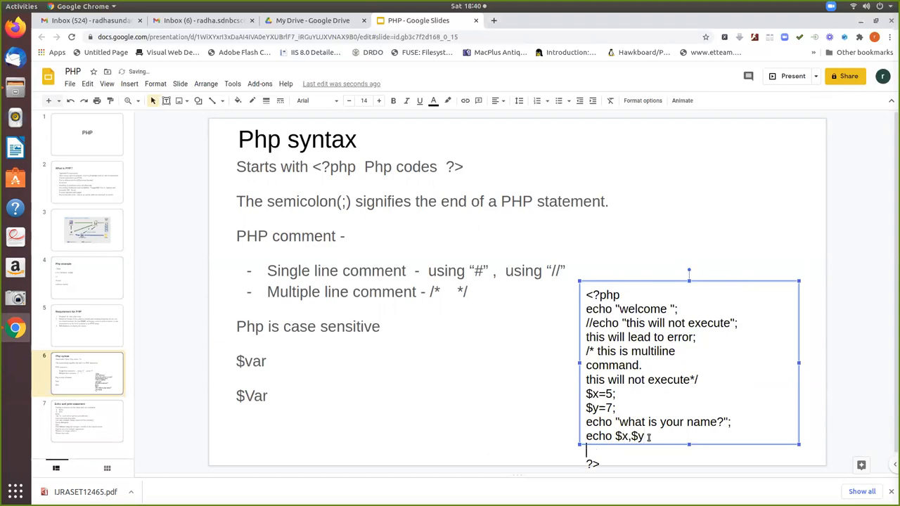
Add Print $x; and Print $y; to the code box, then go to the Echo and print statement slide
type("print")
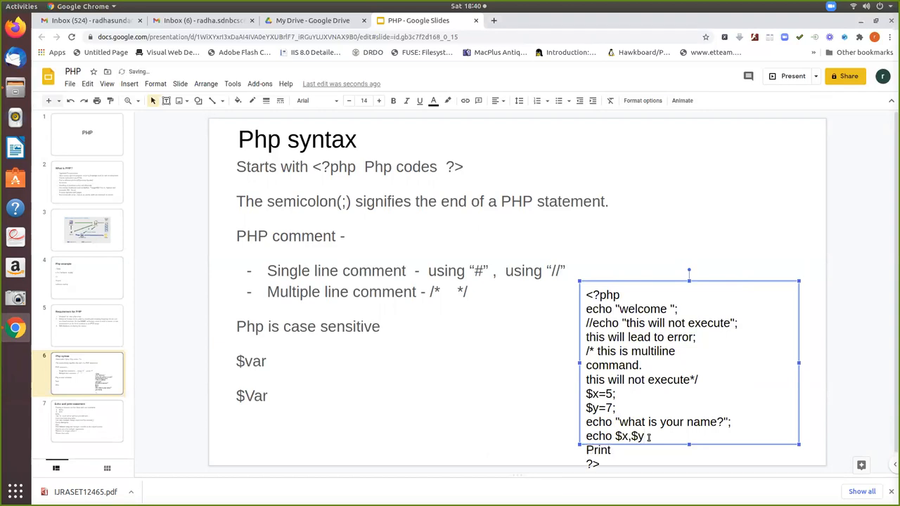
type("$x")
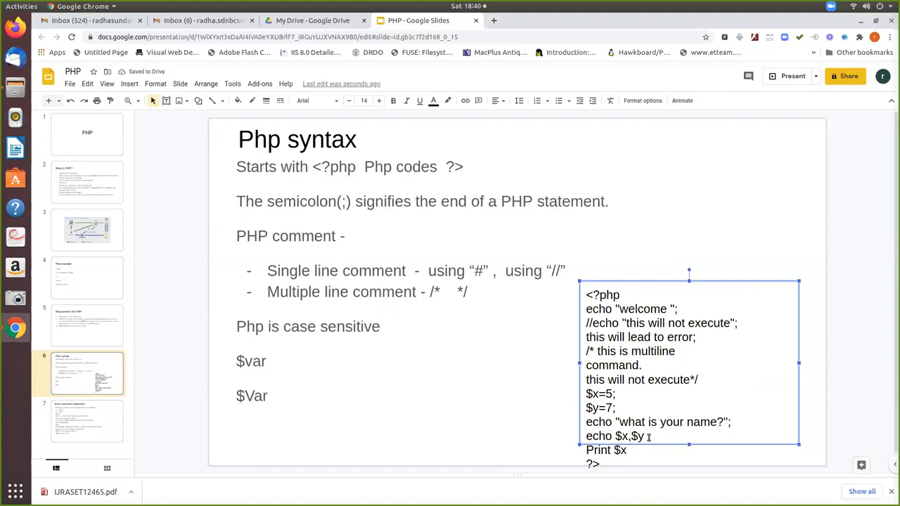
type("pri")
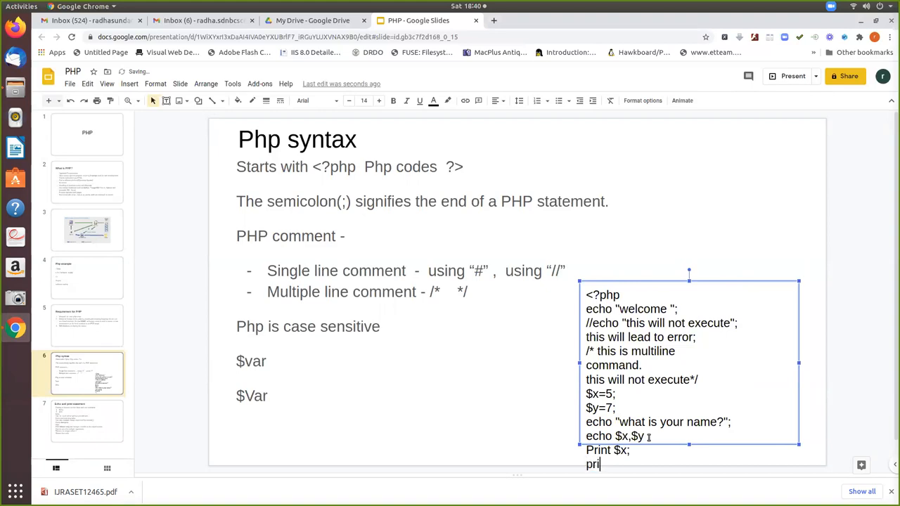
type("Print")
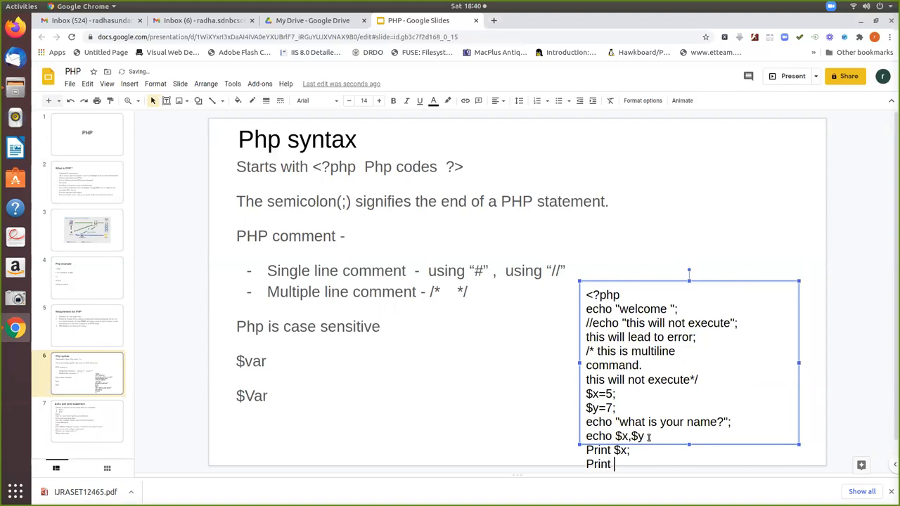
type("$y;")
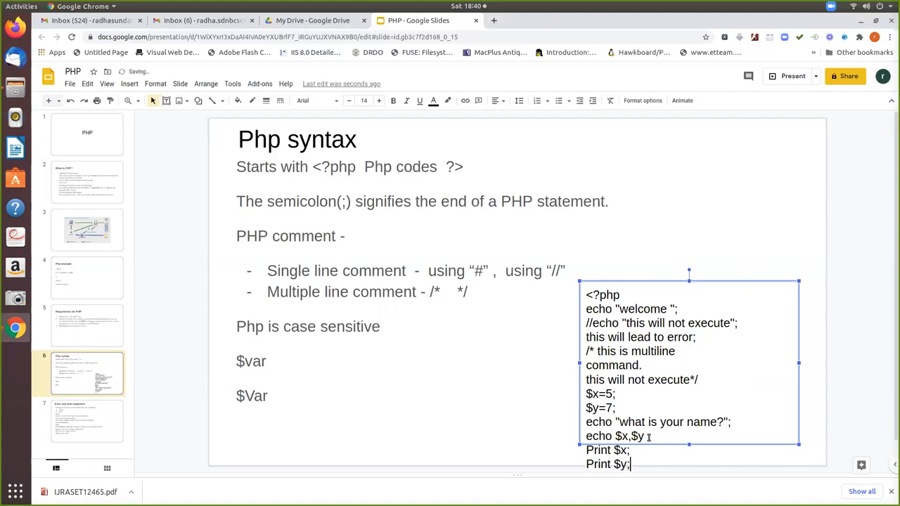
left_click(82, 420)
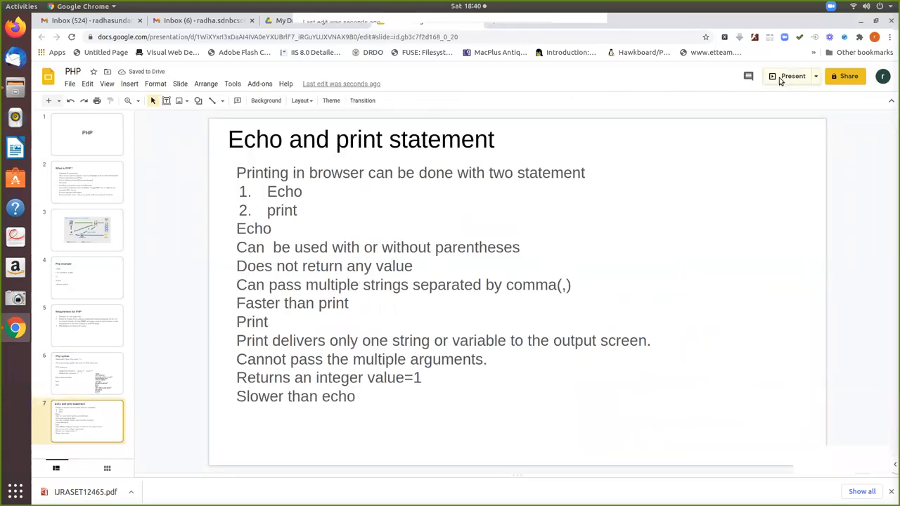
Start presenting full screen from the Echo and print statement slide
left_click(790, 76)
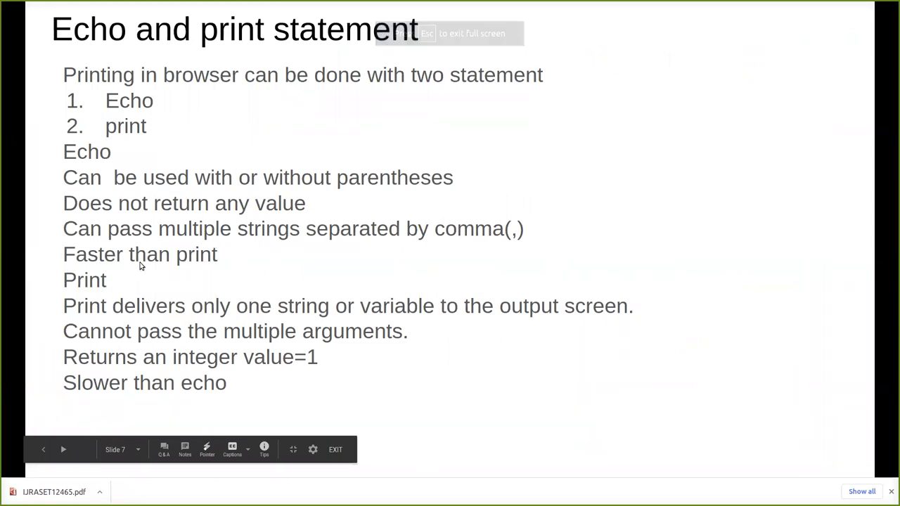
mouse_move(245, 298)
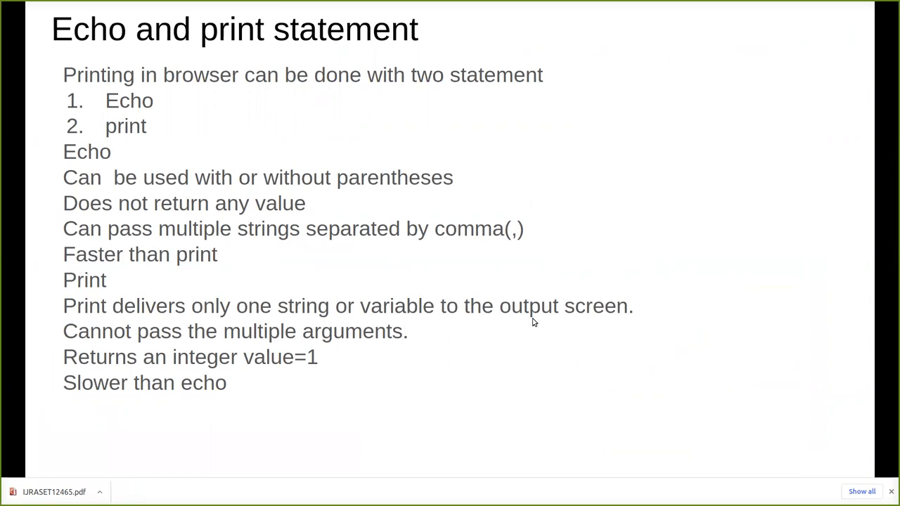
mouse_move(676, 317)
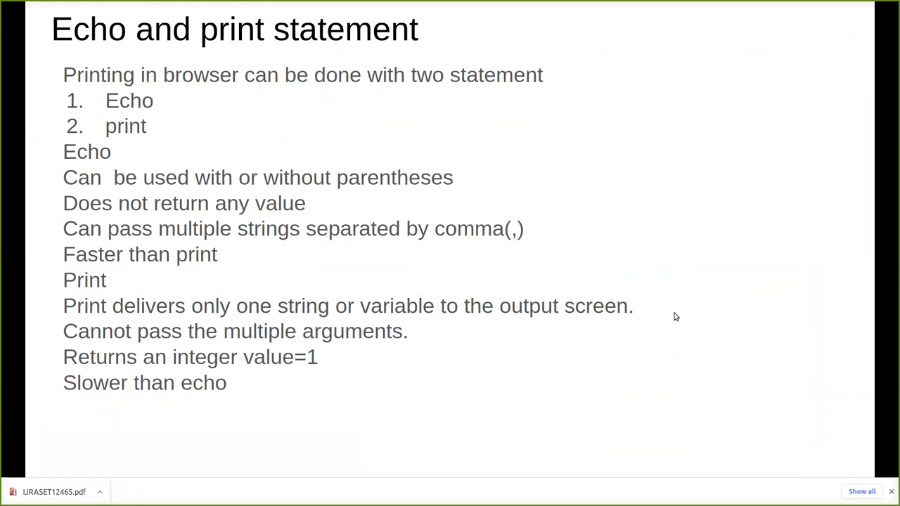
mouse_move(130, 323)
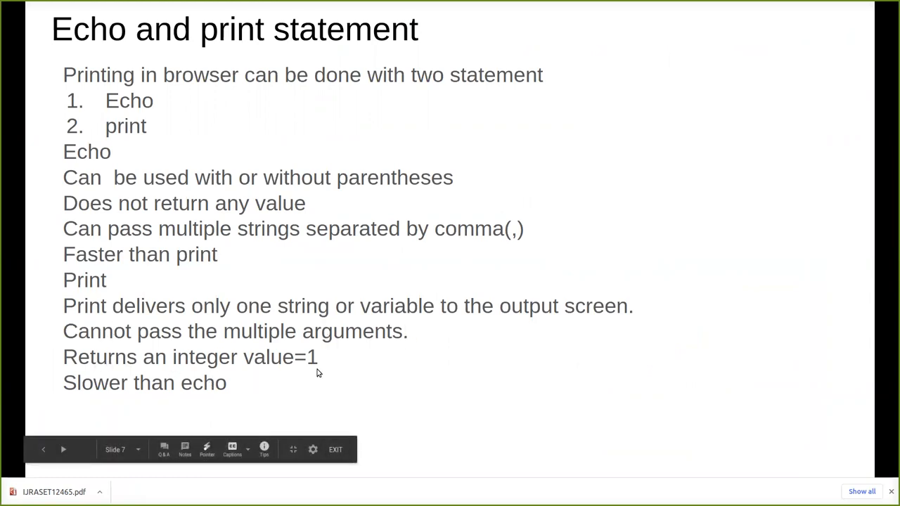
mouse_move(665, 233)
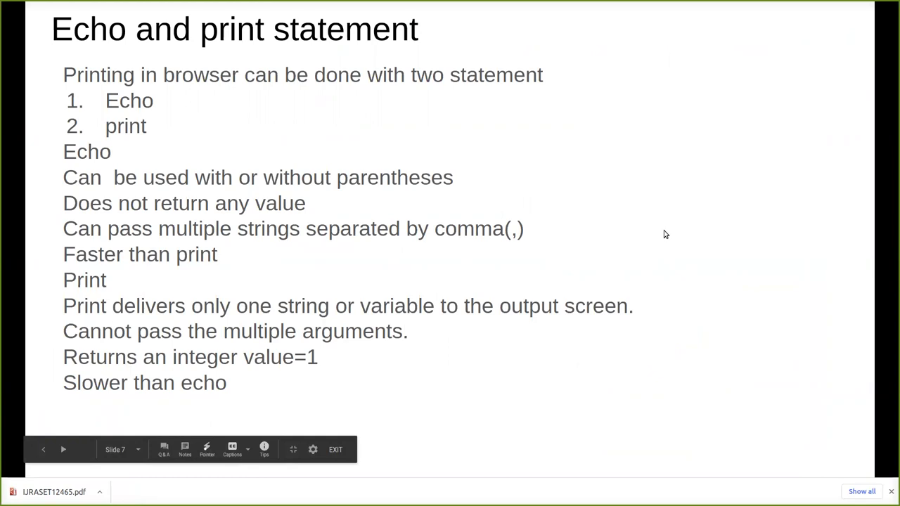
mouse_move(398, 442)
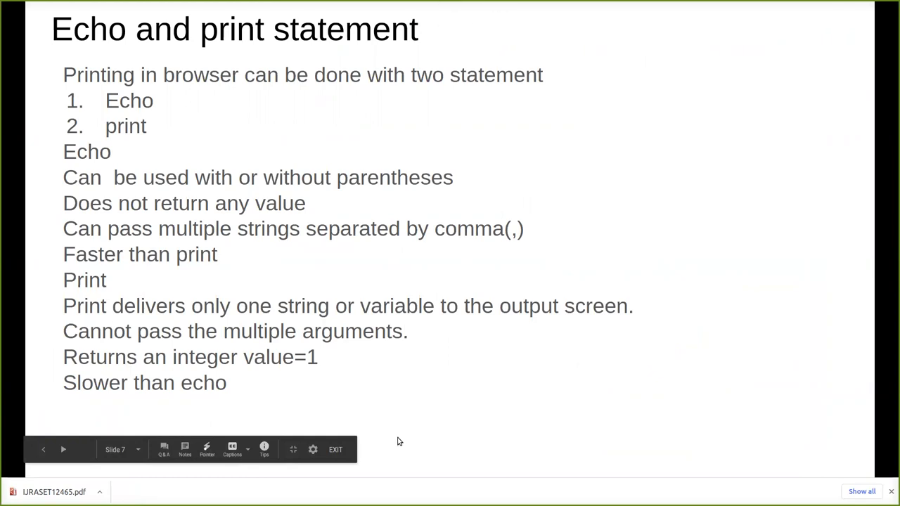